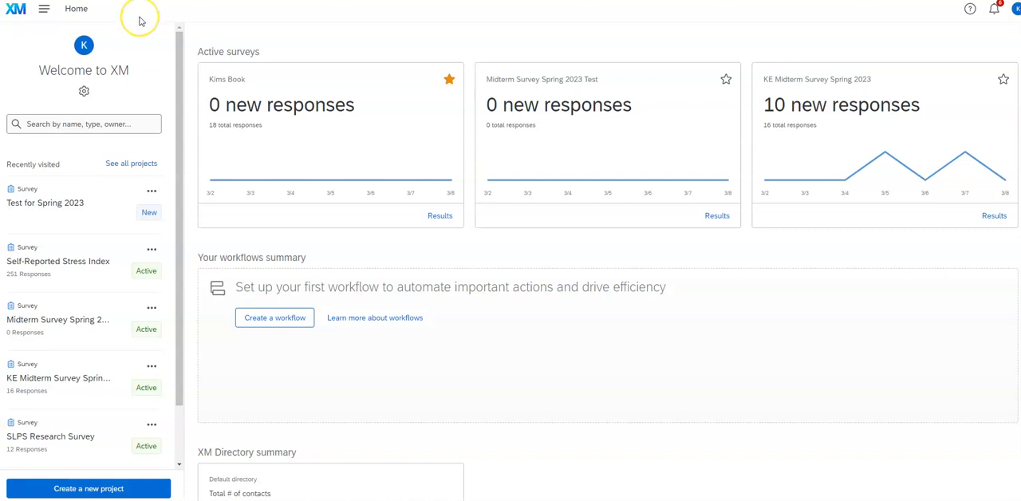
pyautogui.moveTo(139, 20)
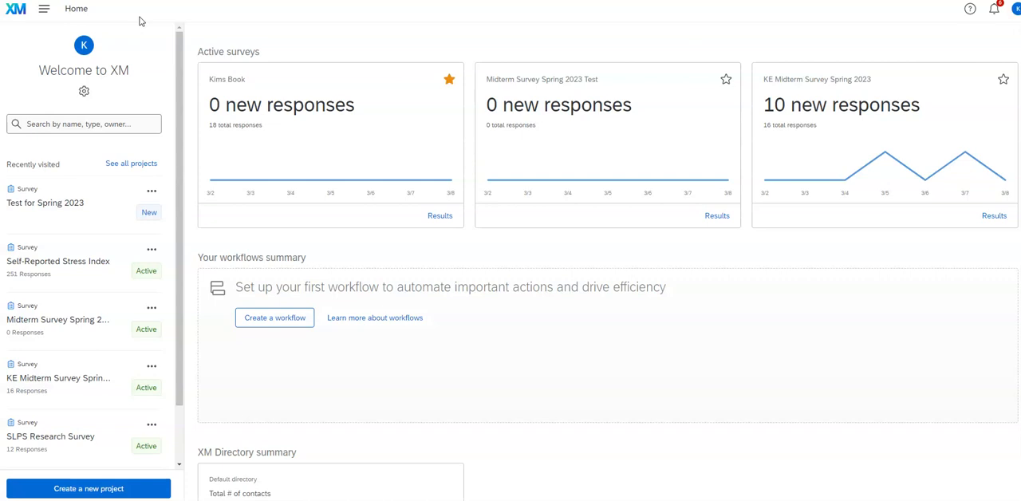
pyautogui.moveTo(915, 279)
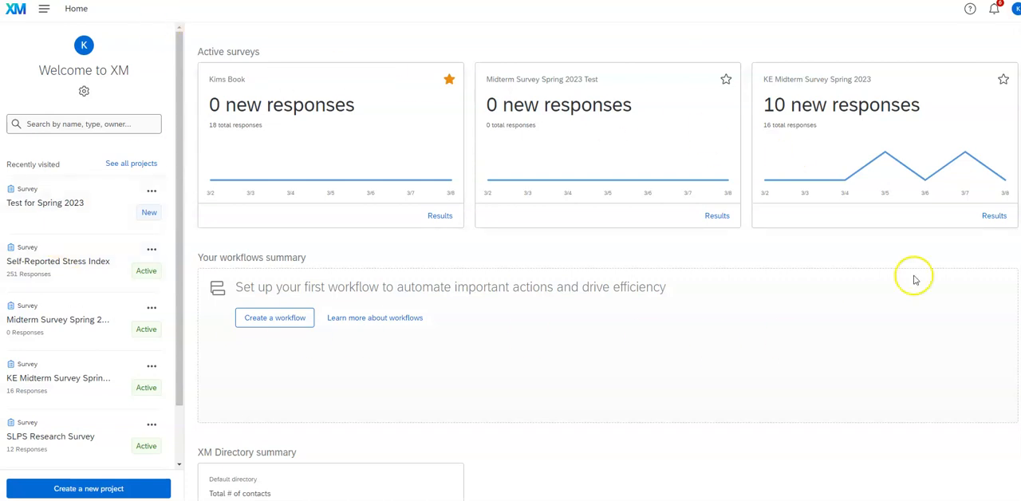
pyautogui.moveTo(339, 370)
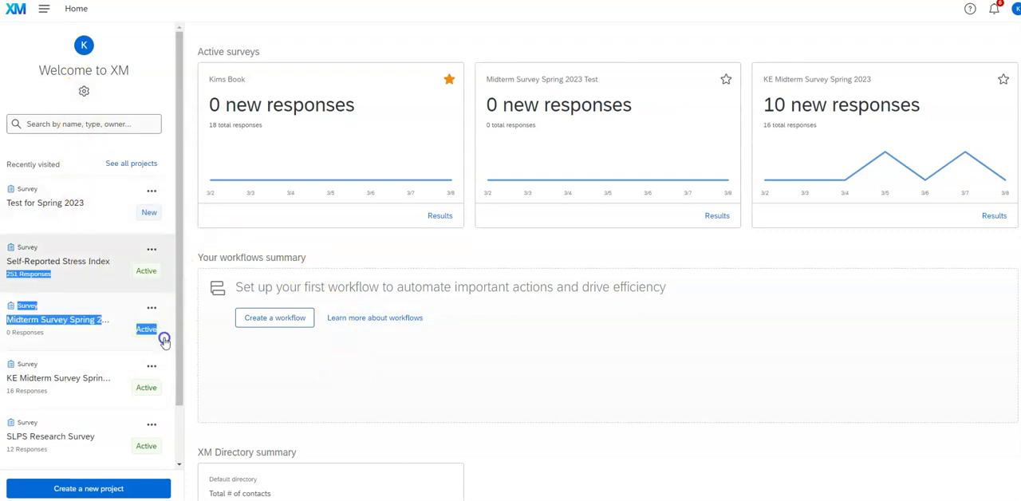
pyautogui.moveTo(177, 107)
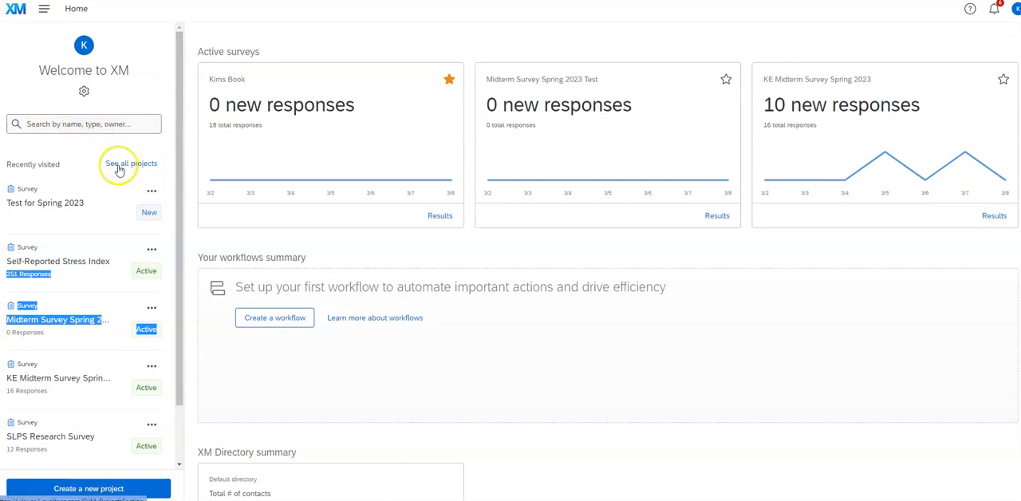
pyautogui.moveTo(290, 174)
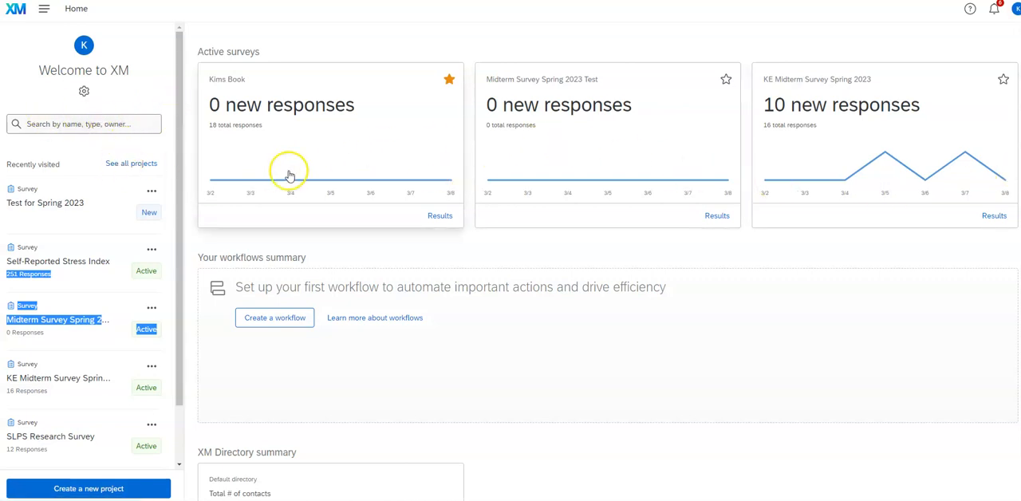
pyautogui.moveTo(330, 147)
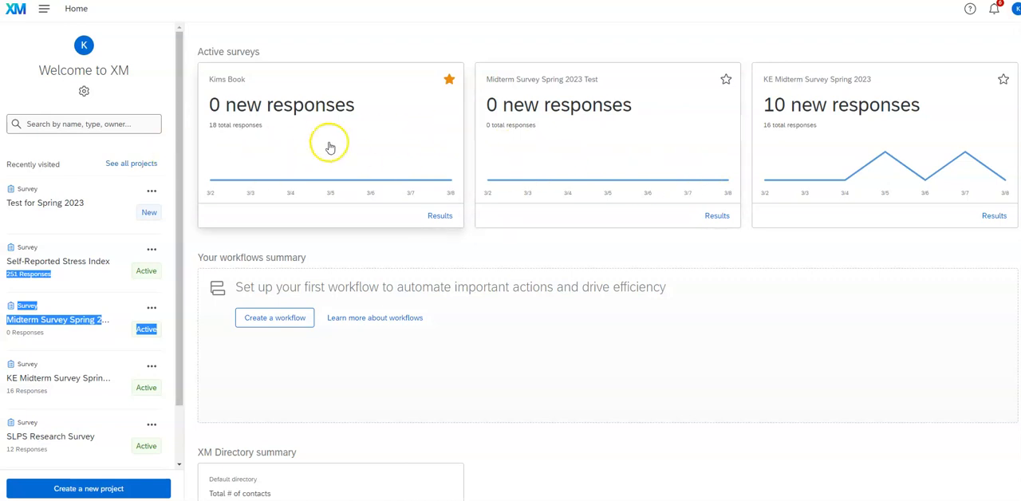
pyautogui.moveTo(718, 255)
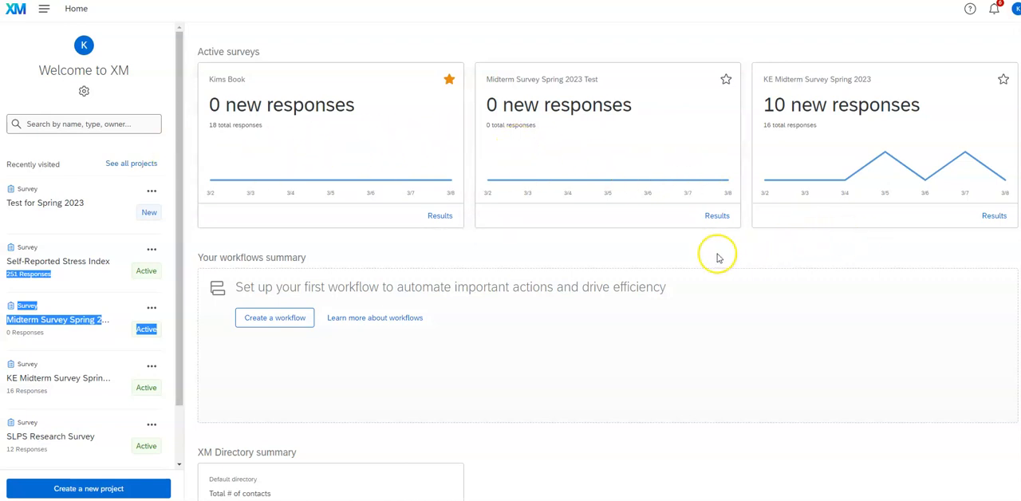
pyautogui.moveTo(680, 387)
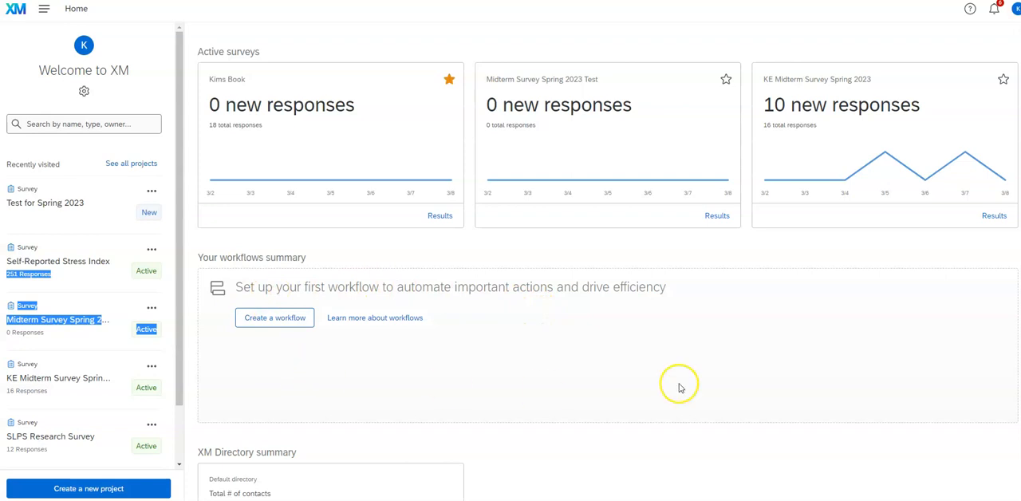
pyautogui.moveTo(30, 8)
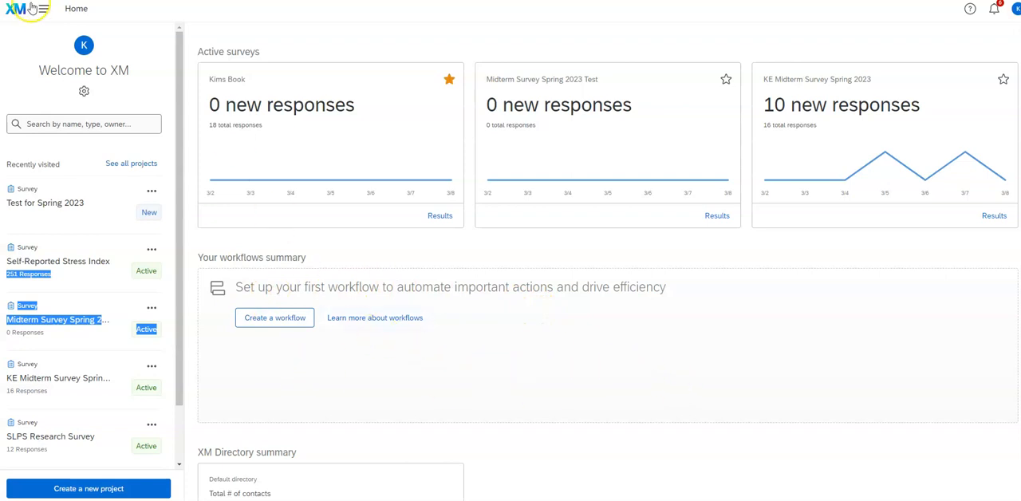
# Step: Start a new project from the XM home page
pyautogui.click(43, 9)
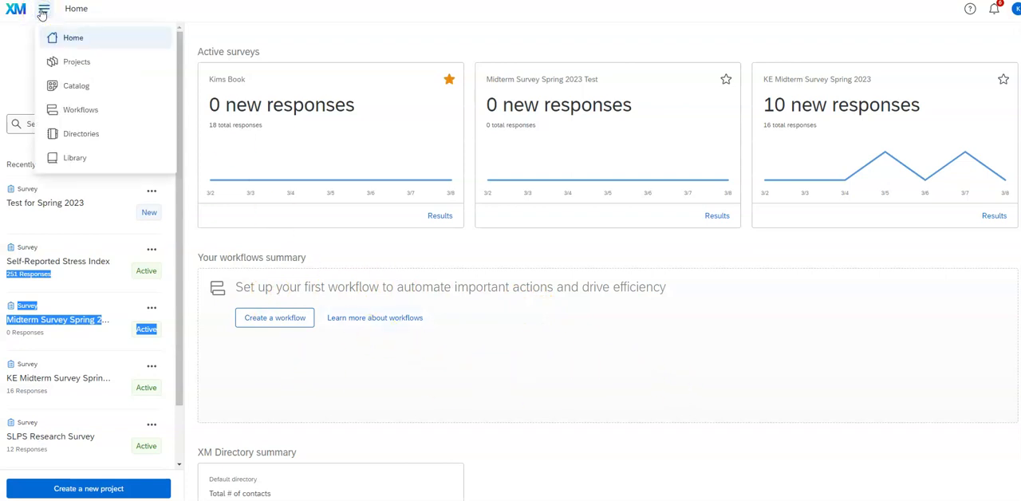
pyautogui.click(43, 8)
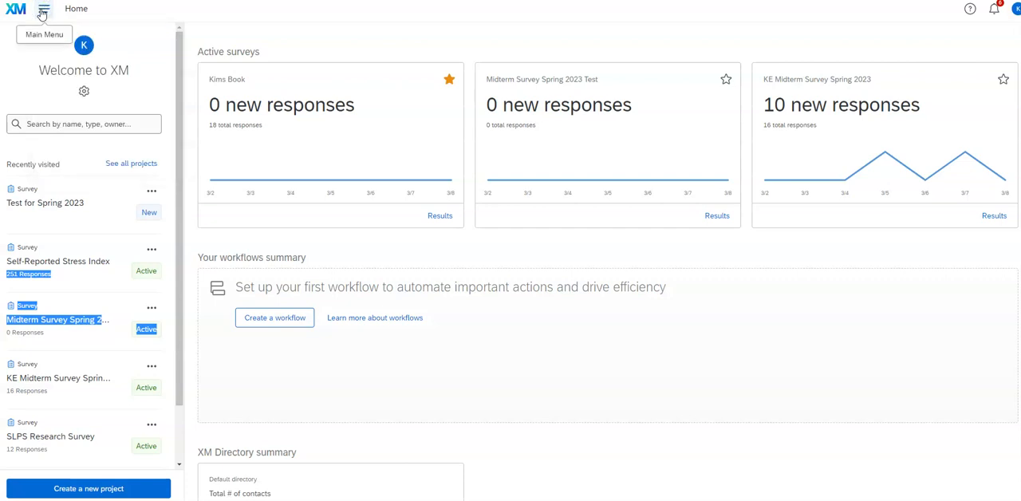
pyautogui.moveTo(46, 469)
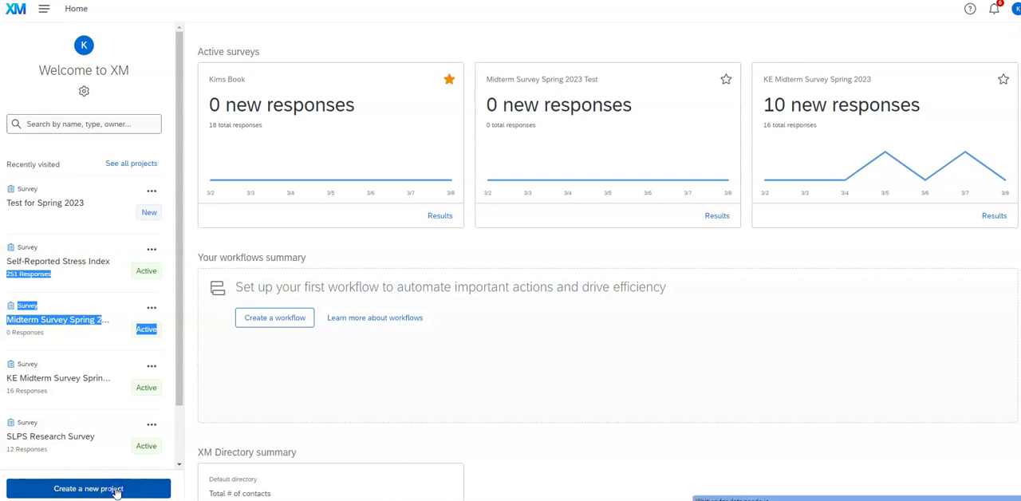
pyautogui.click(88, 488)
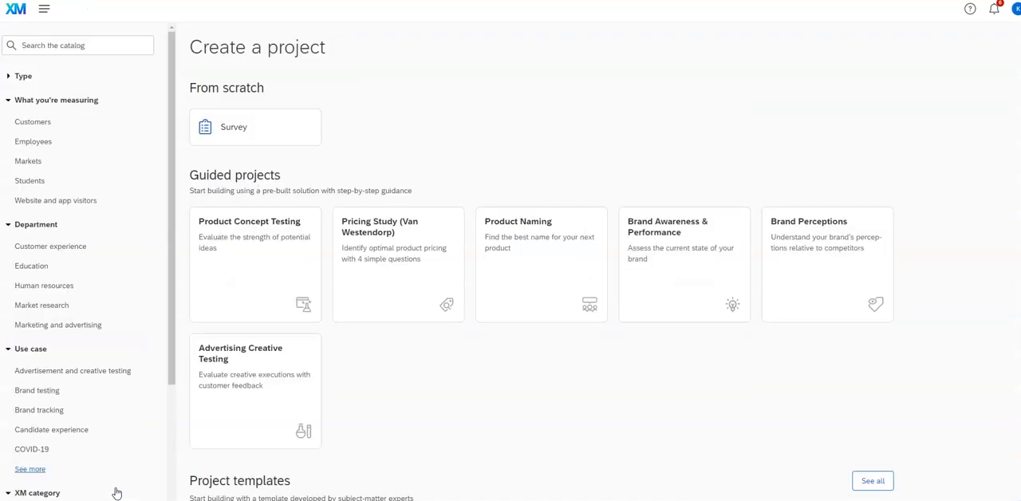
pyautogui.moveTo(558, 264)
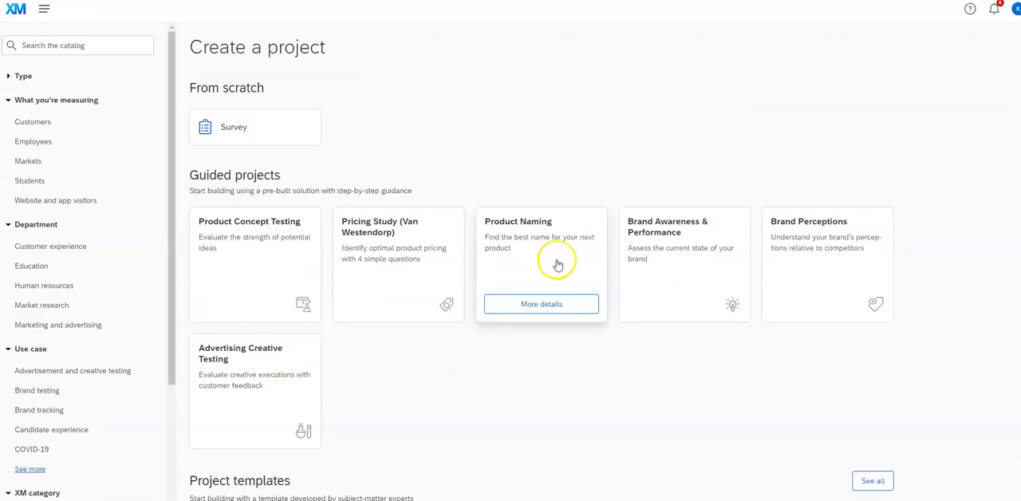
pyautogui.moveTo(559, 264)
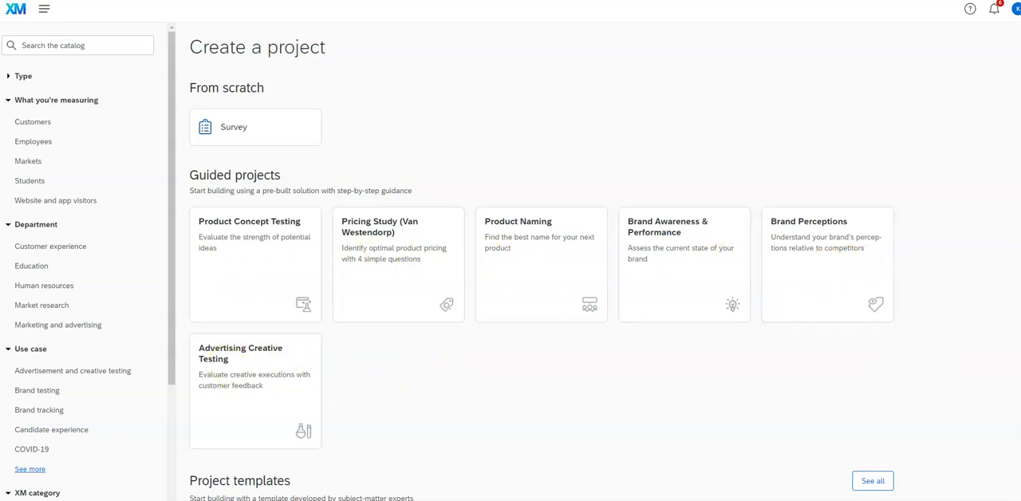
# Step: Browse the project catalog and show details of the from-scratch Survey project
pyautogui.scroll(-3)
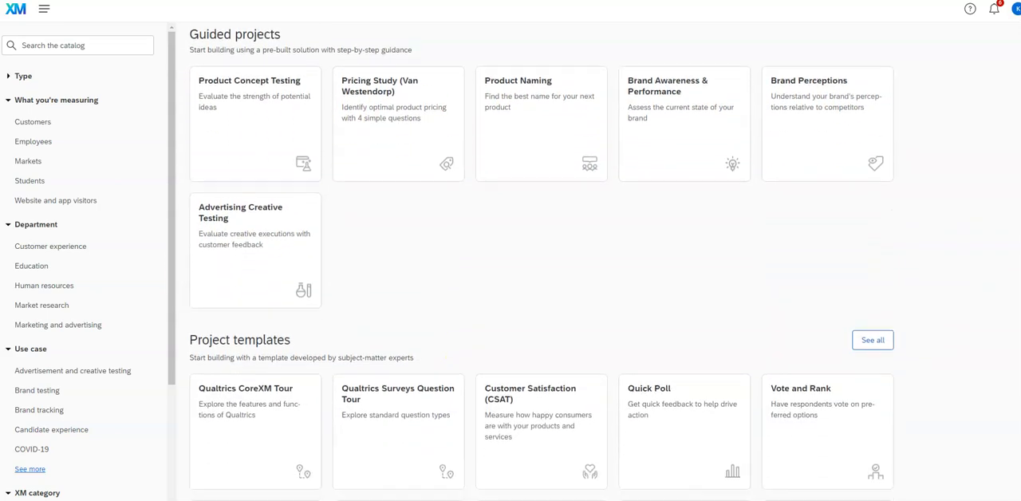
pyautogui.scroll(-3)
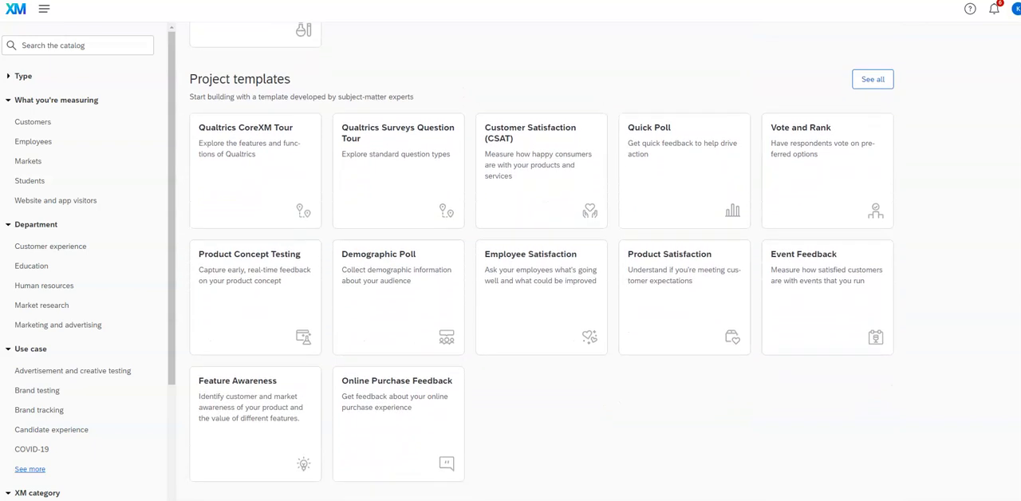
pyautogui.scroll(-3)
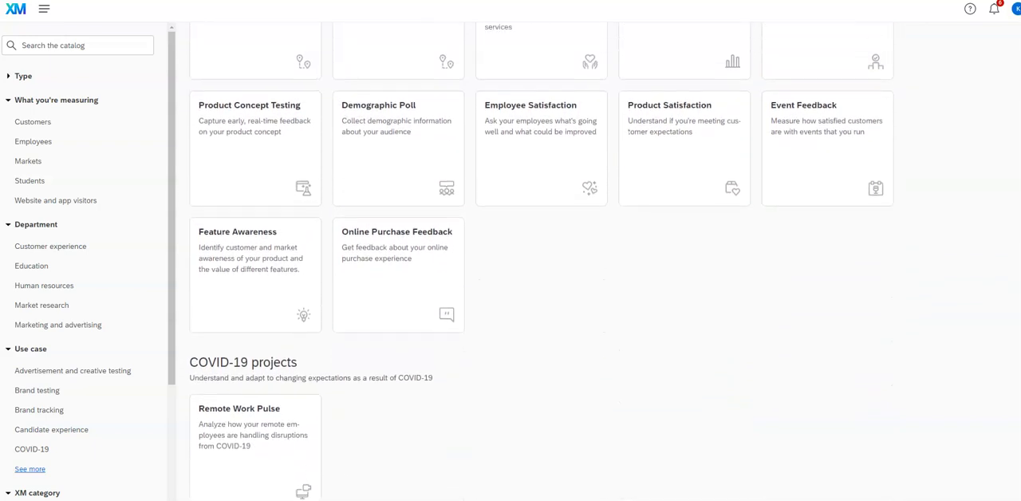
pyautogui.scroll(3)
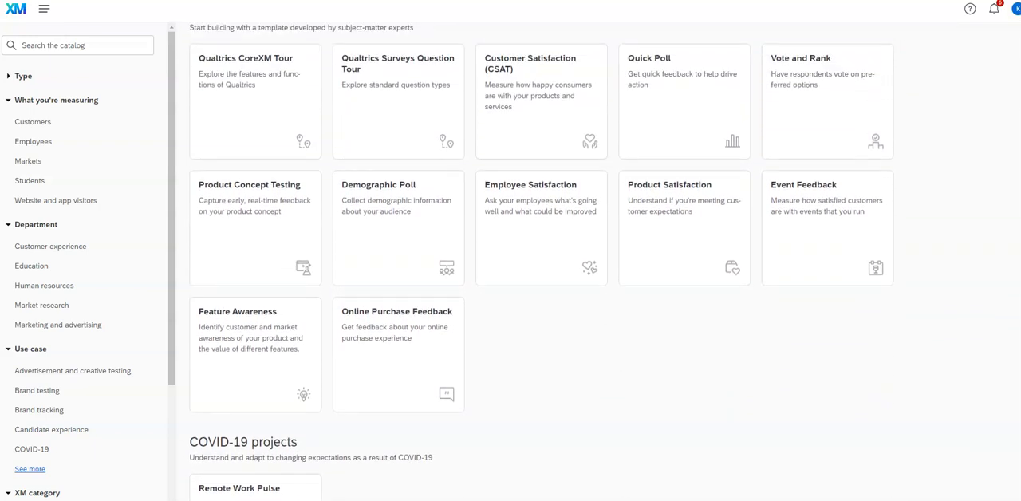
pyautogui.scroll(-3)
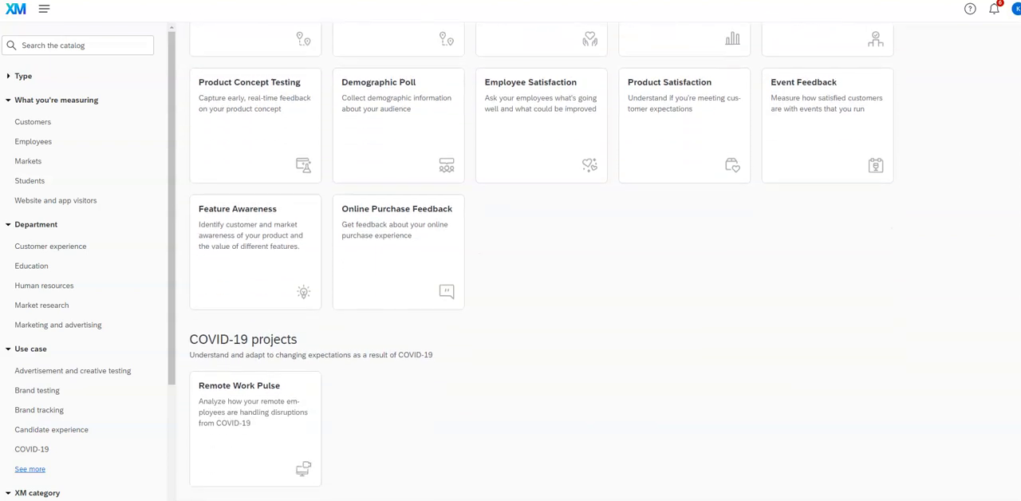
pyautogui.scroll(-3)
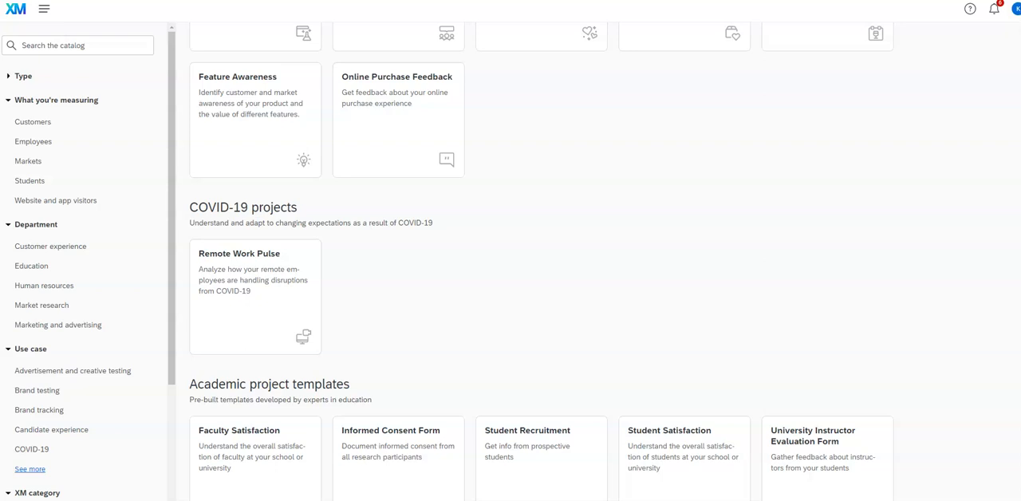
pyautogui.scroll(-3)
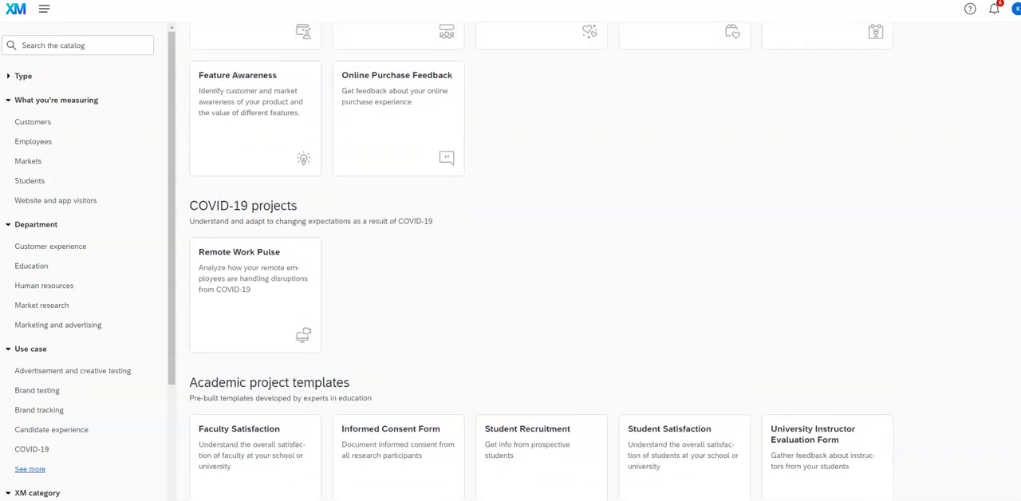
pyautogui.scroll(3)
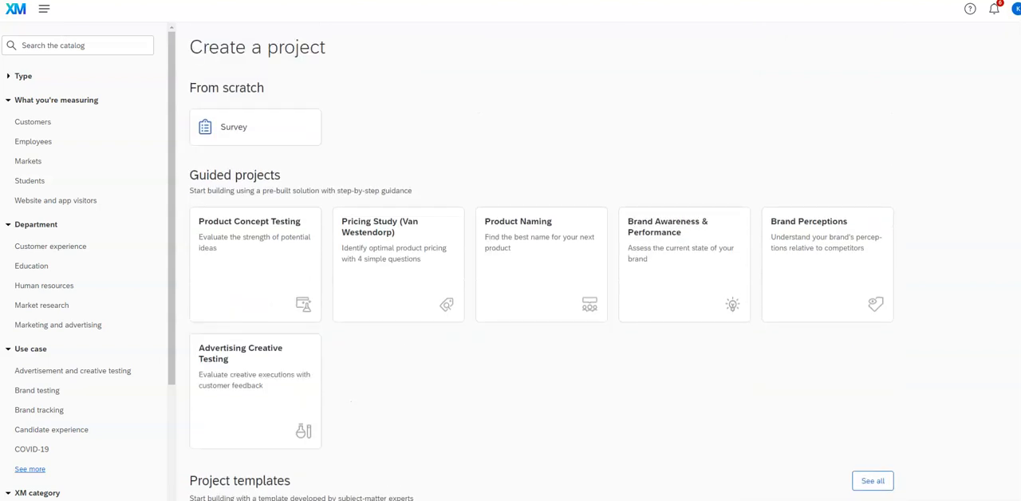
pyautogui.moveTo(704, 124)
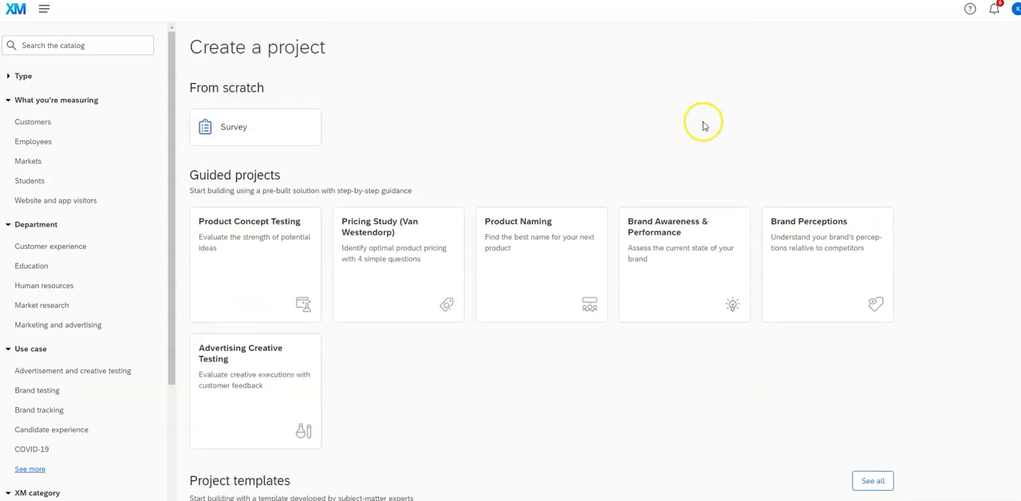
pyautogui.moveTo(913, 145)
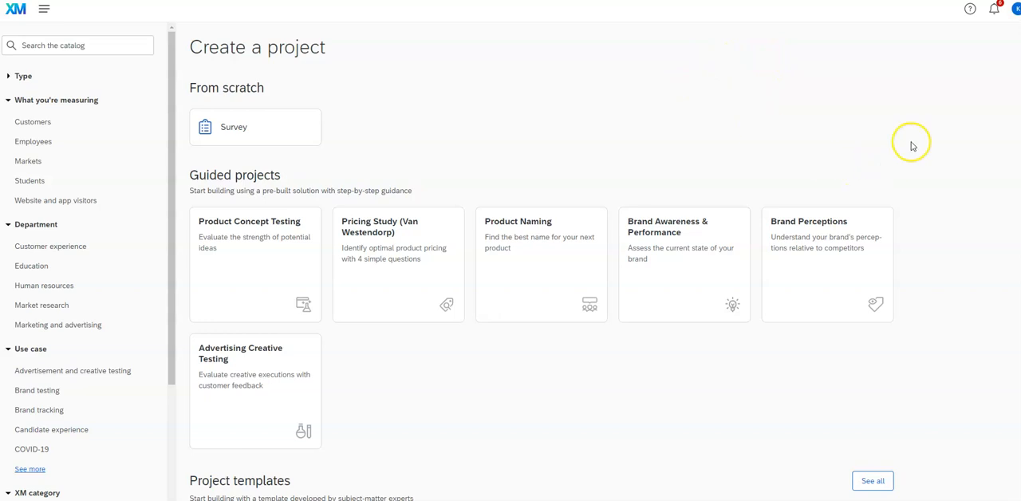
pyautogui.moveTo(591, 445)
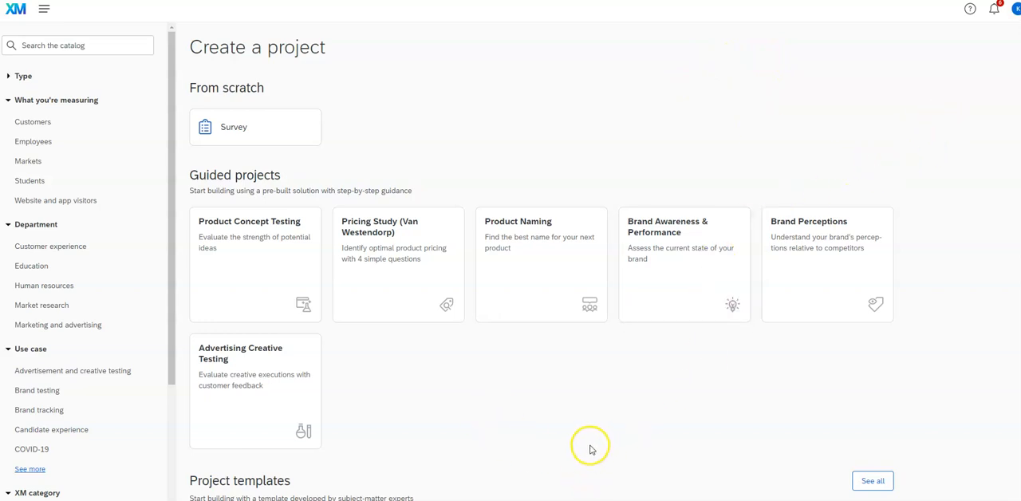
pyautogui.moveTo(539, 454)
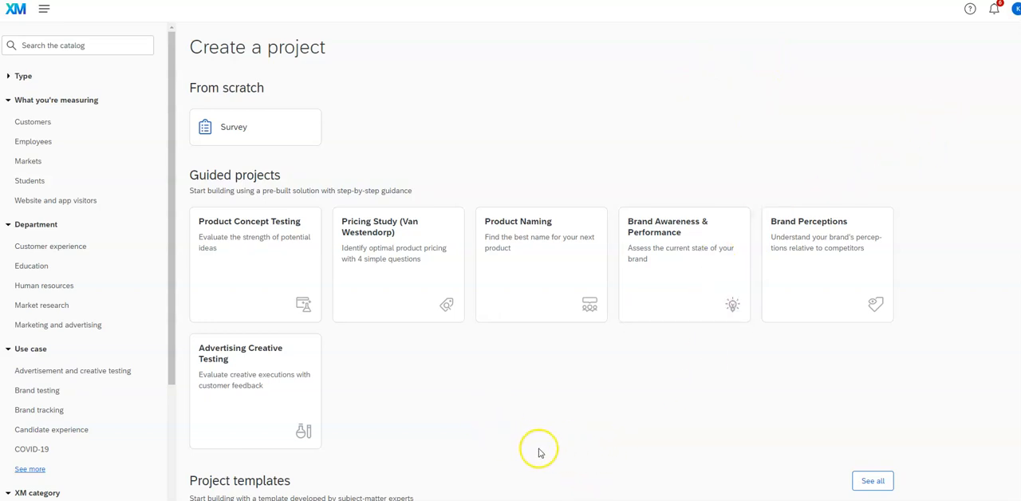
pyautogui.moveTo(237, 128)
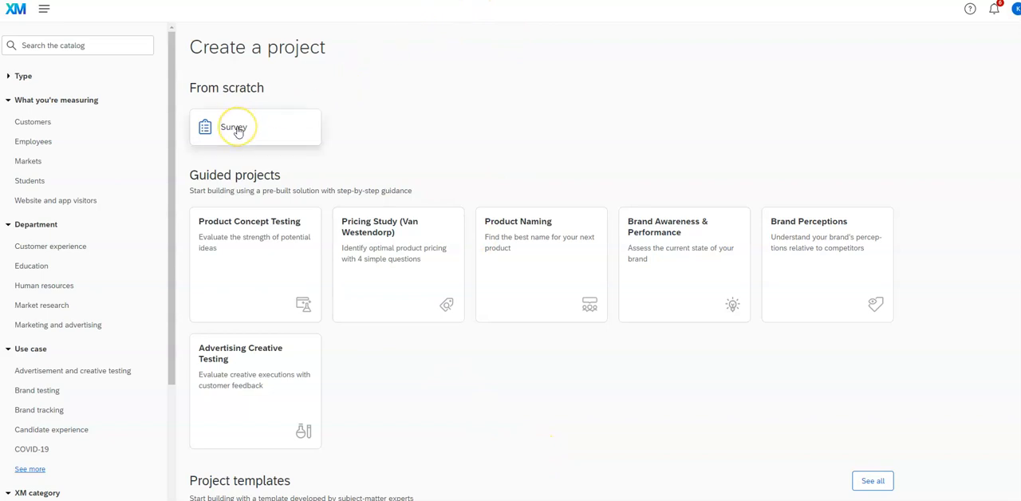
pyautogui.click(255, 127)
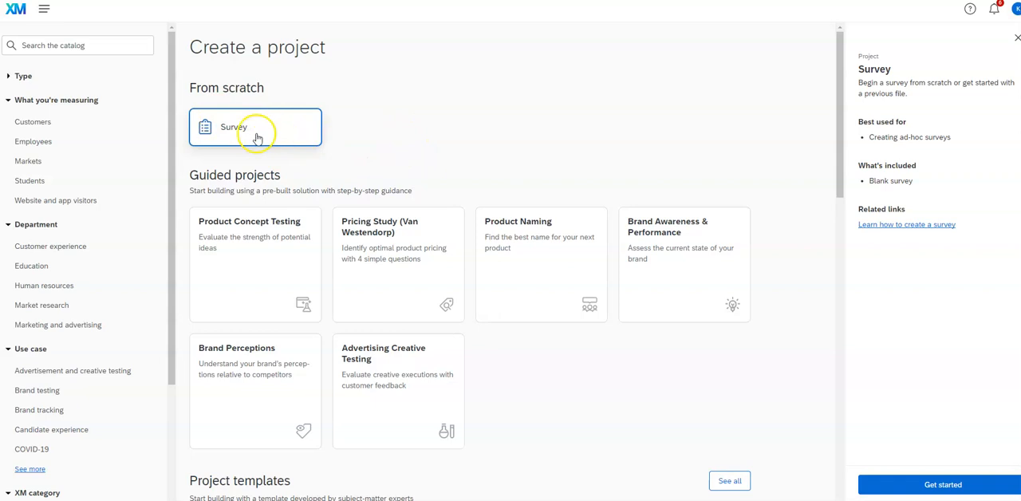
pyautogui.moveTo(916, 366)
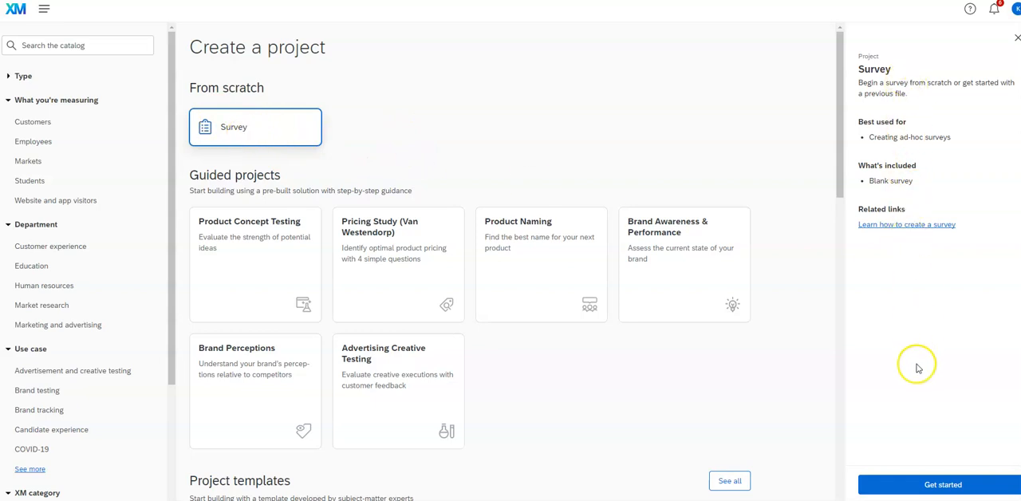
# Step: Create a blank survey project named 'Demo Video for Youtube'
pyautogui.click(942, 485)
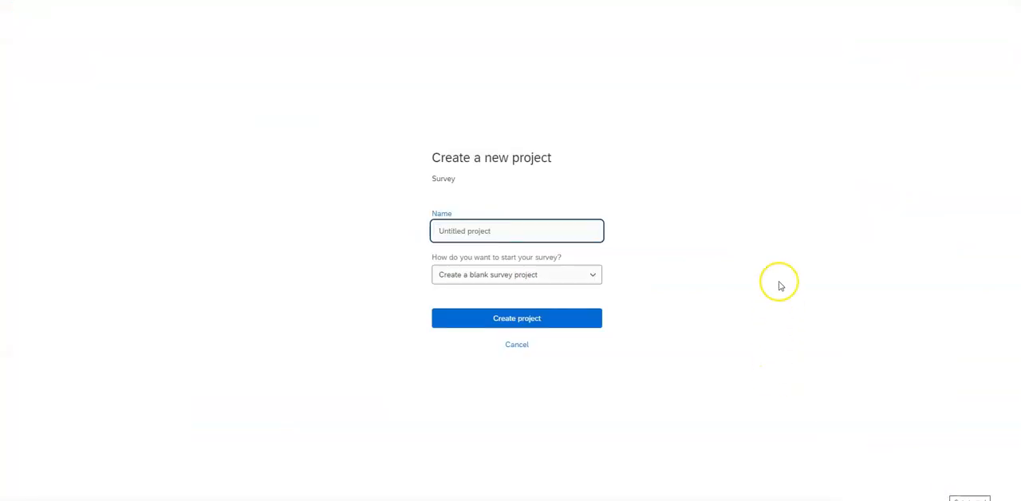
pyautogui.moveTo(567, 234)
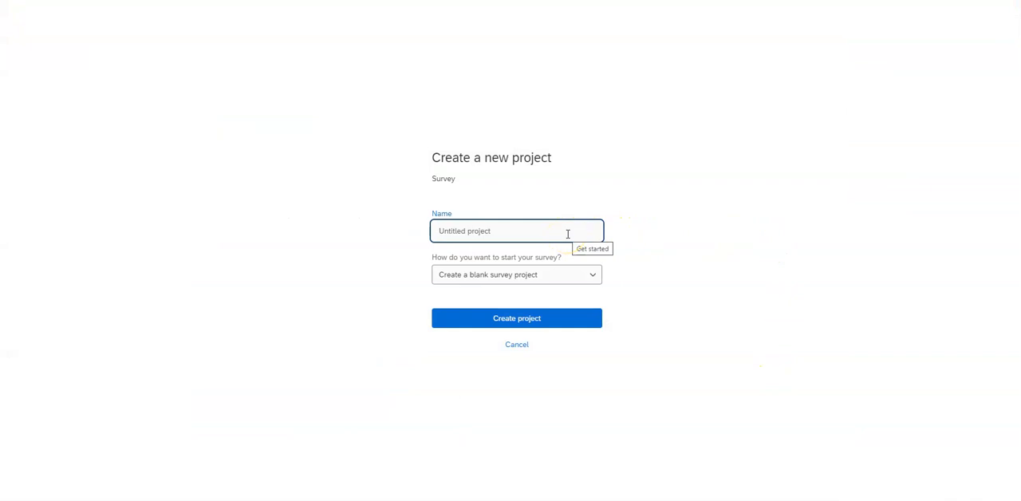
pyautogui.write('Demo Video for')
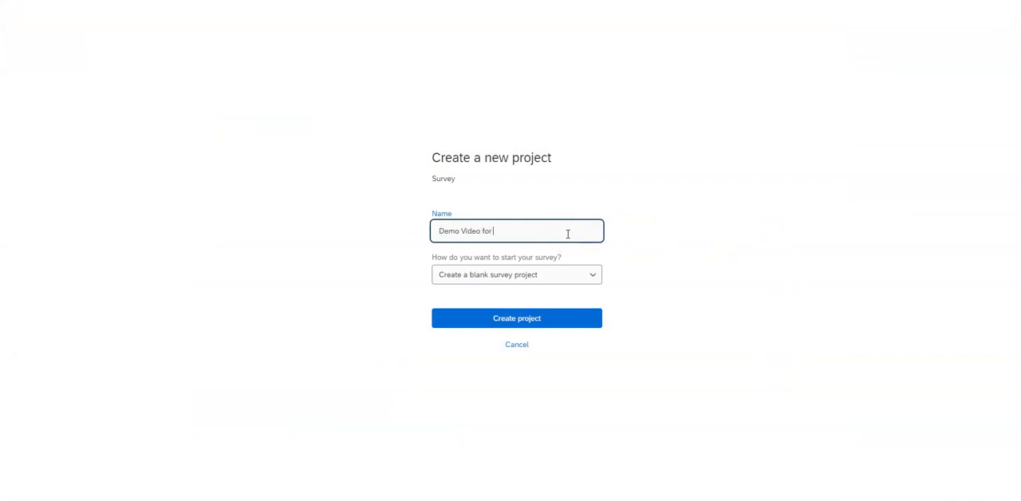
pyautogui.write('You')
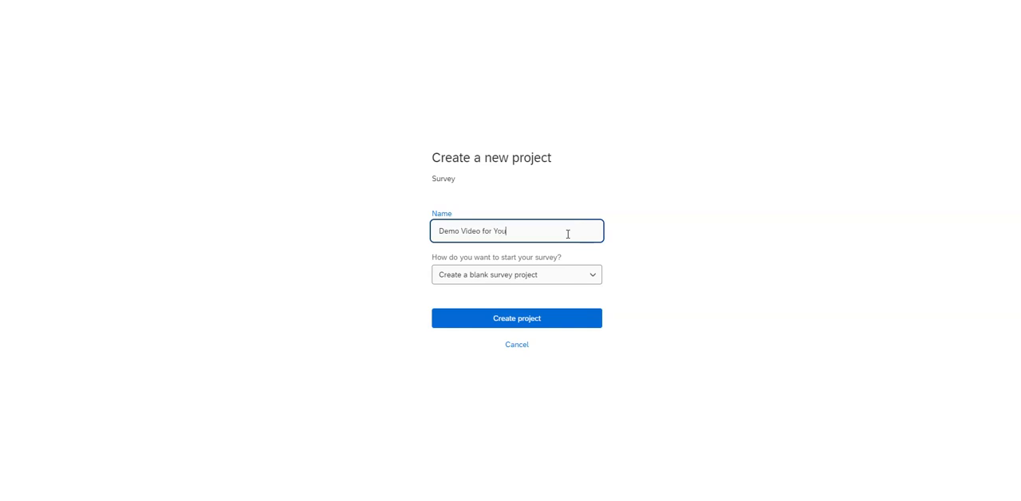
pyautogui.write('tube')
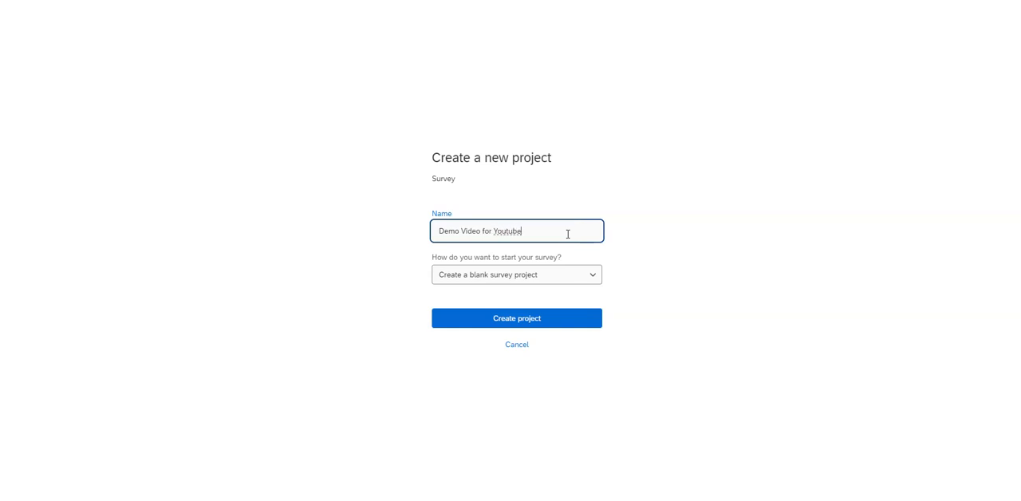
pyautogui.click(592, 274)
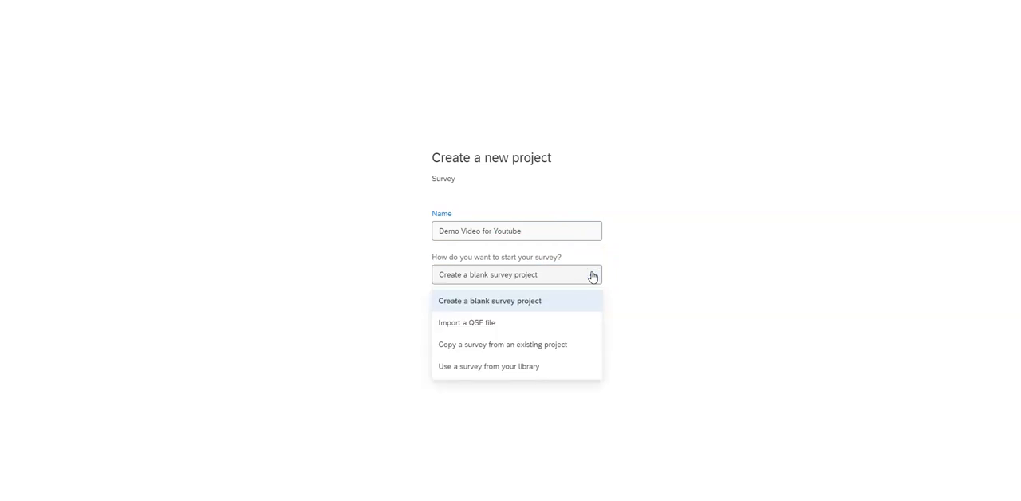
pyautogui.click(489, 301)
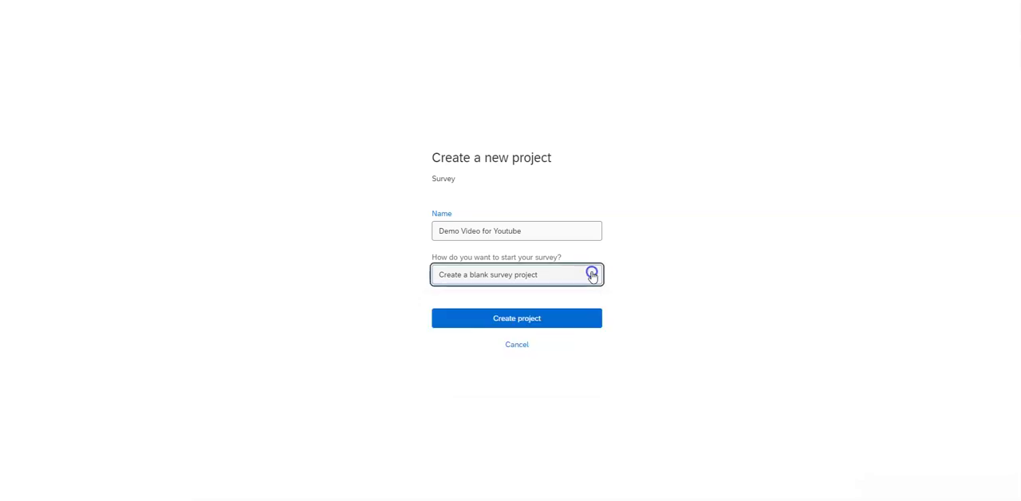
pyautogui.moveTo(503, 234)
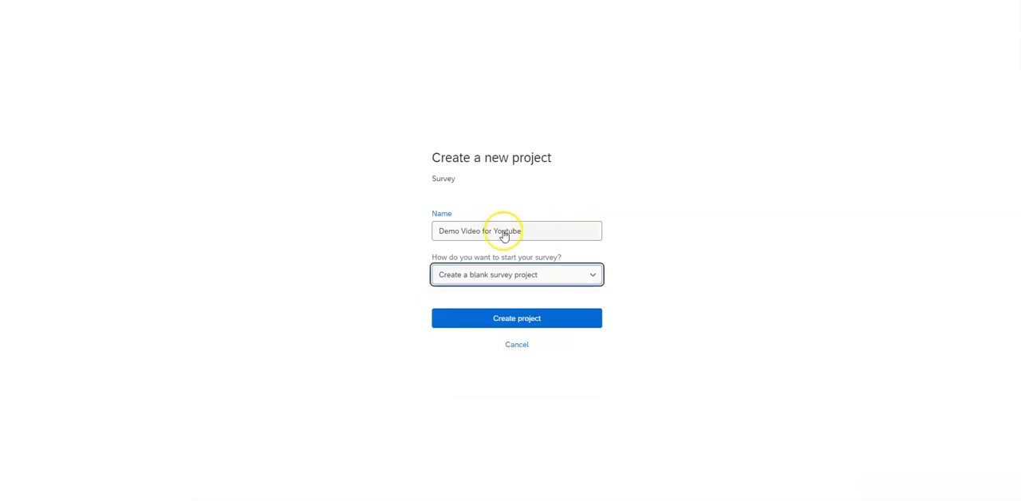
pyautogui.moveTo(461, 318)
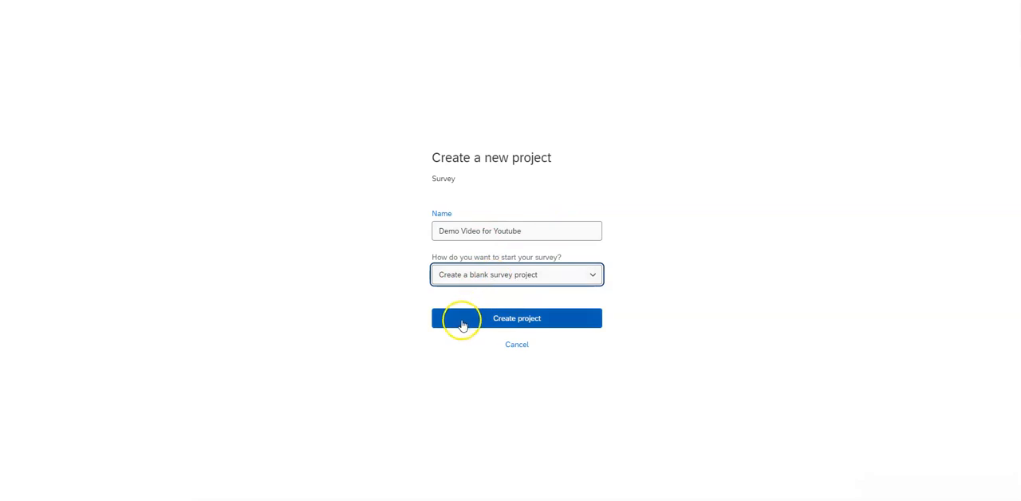
pyautogui.click(517, 319)
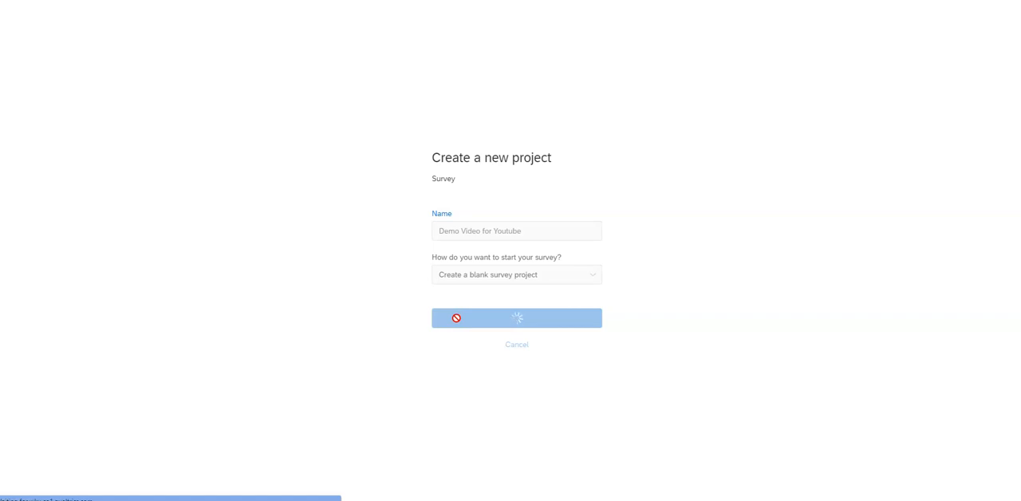
pyautogui.click(516, 318)
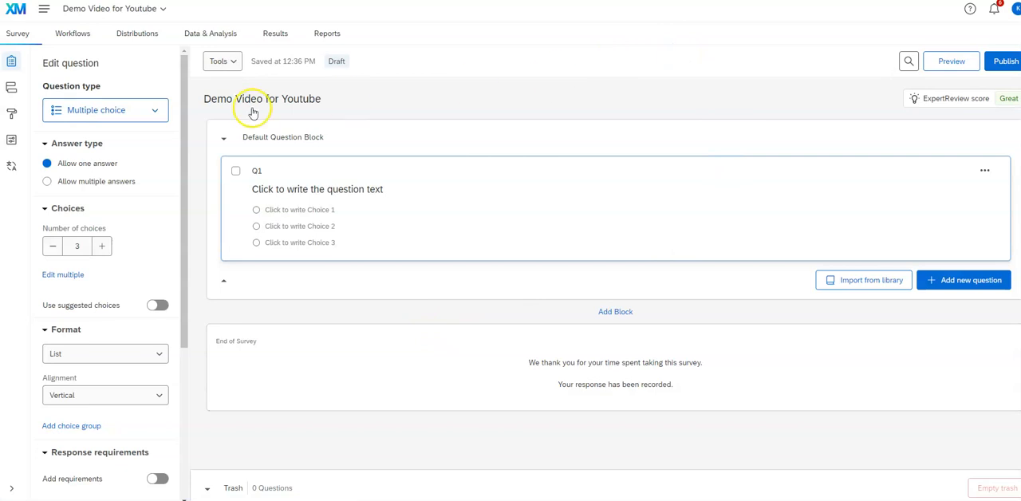
pyautogui.moveTo(302, 106)
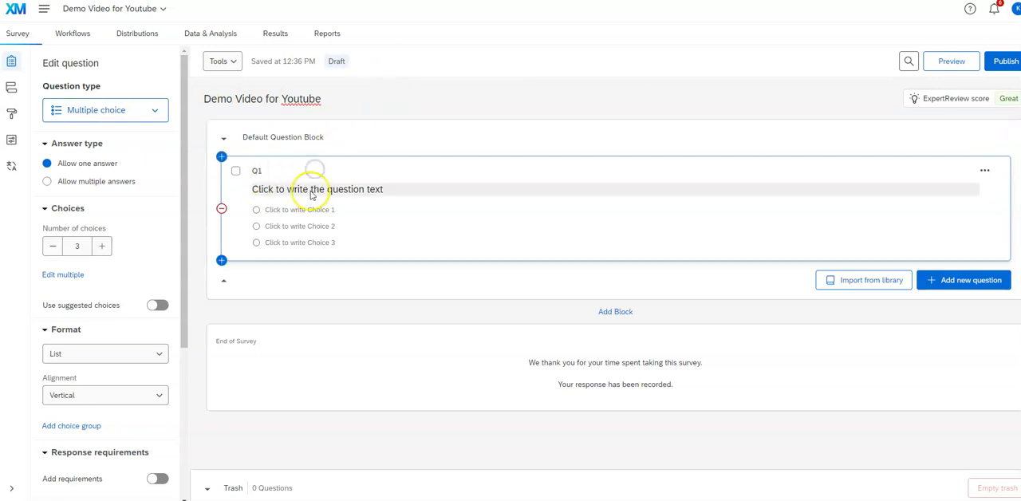
pyautogui.moveTo(519, 100)
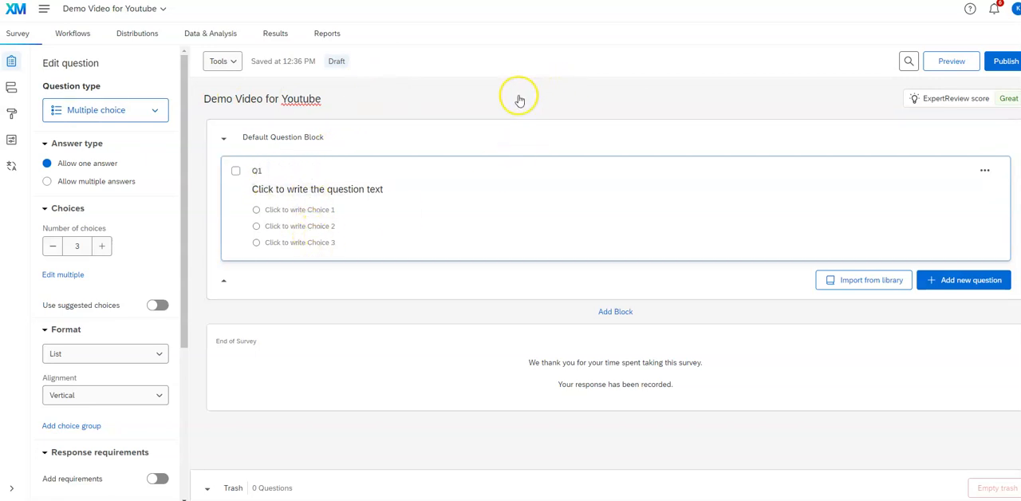
pyautogui.moveTo(568, 88)
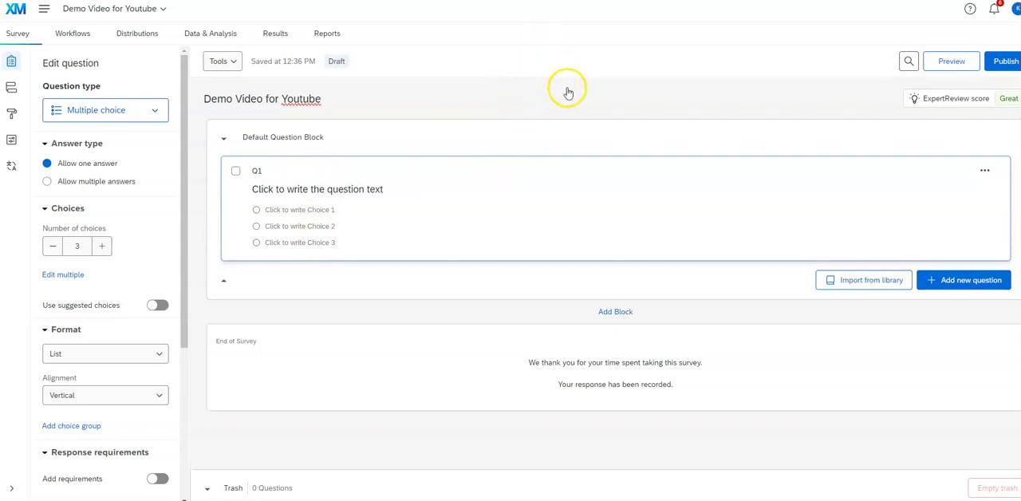
pyautogui.moveTo(966, 261)
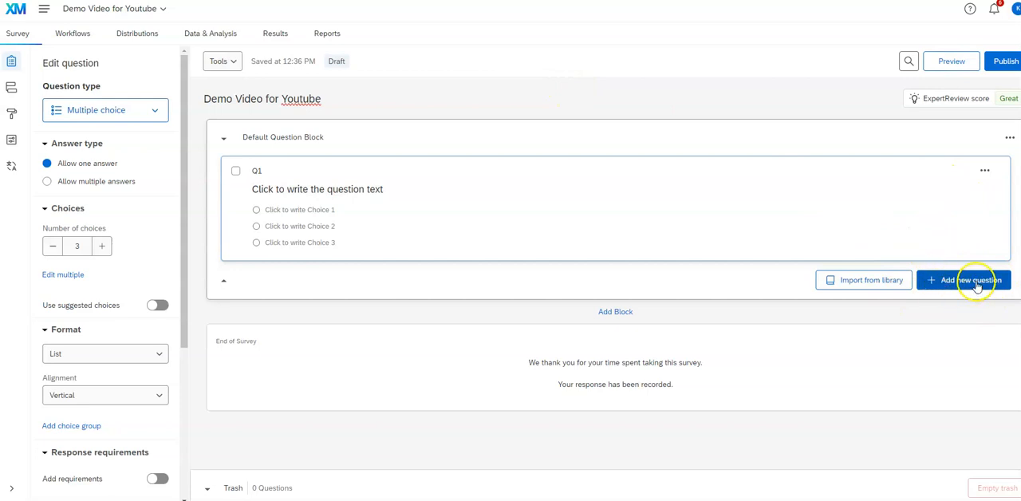
pyautogui.moveTo(939, 304)
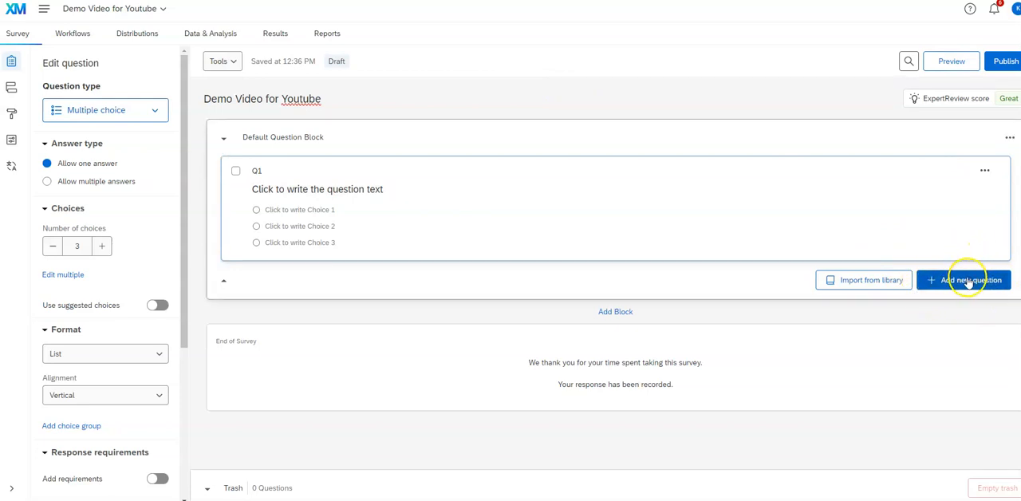
pyautogui.moveTo(454, 374)
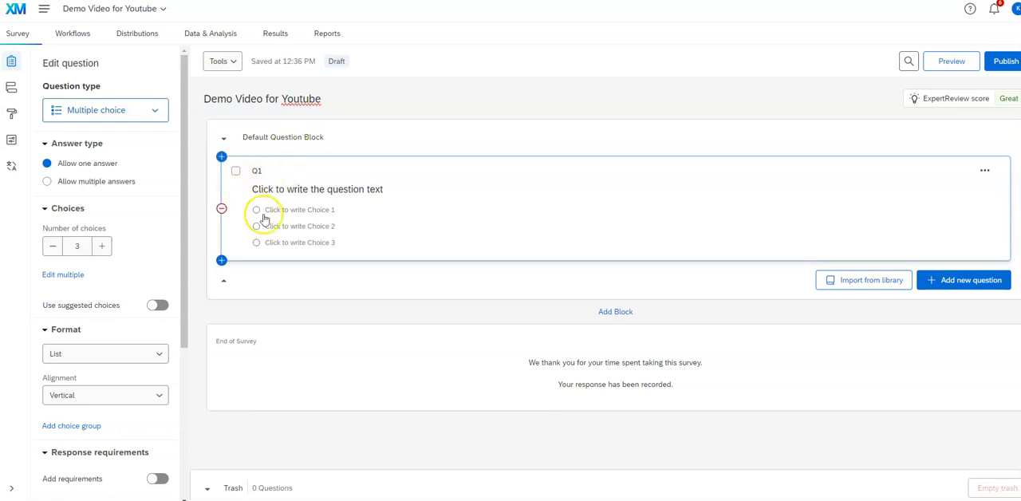
# Step: Set Q1's text to 'What is your gender?' and accept the four suggested choices
pyautogui.click(317, 190)
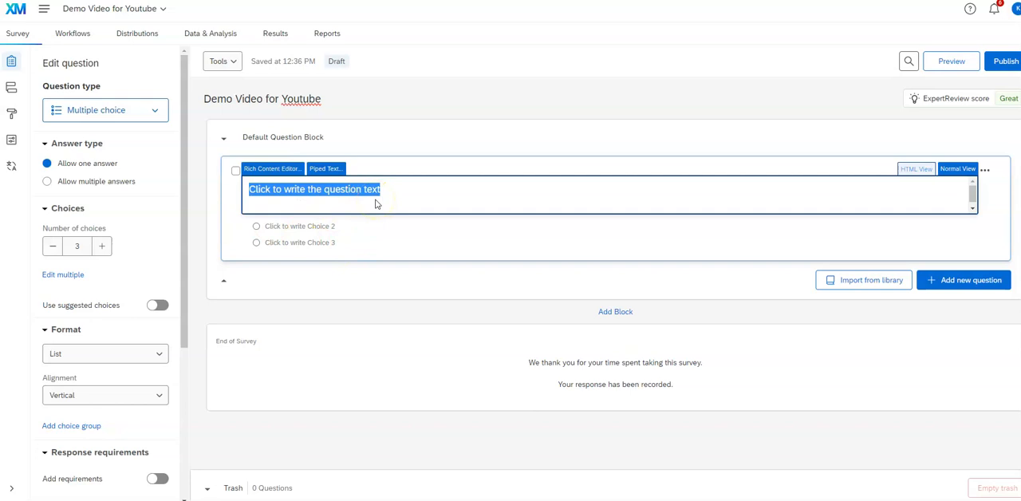
pyautogui.write('W')
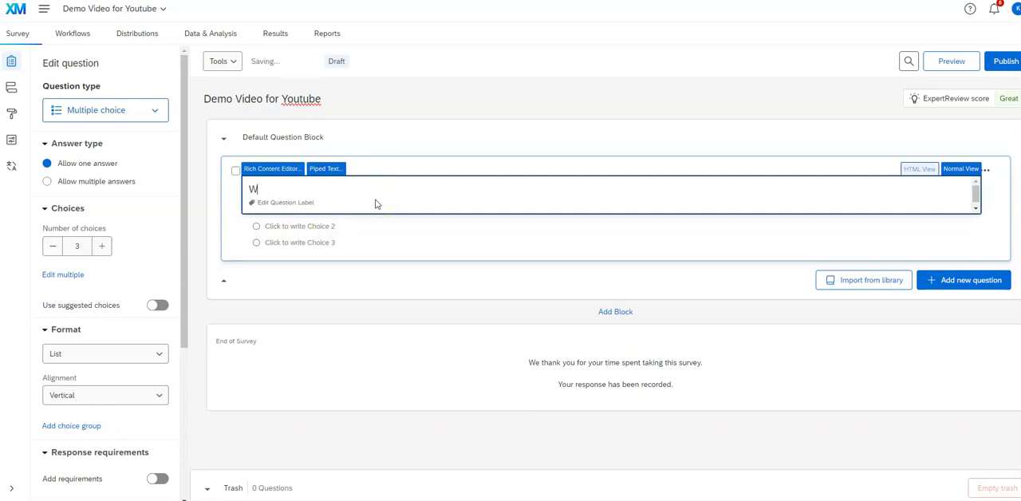
pyautogui.write('hat is your gen')
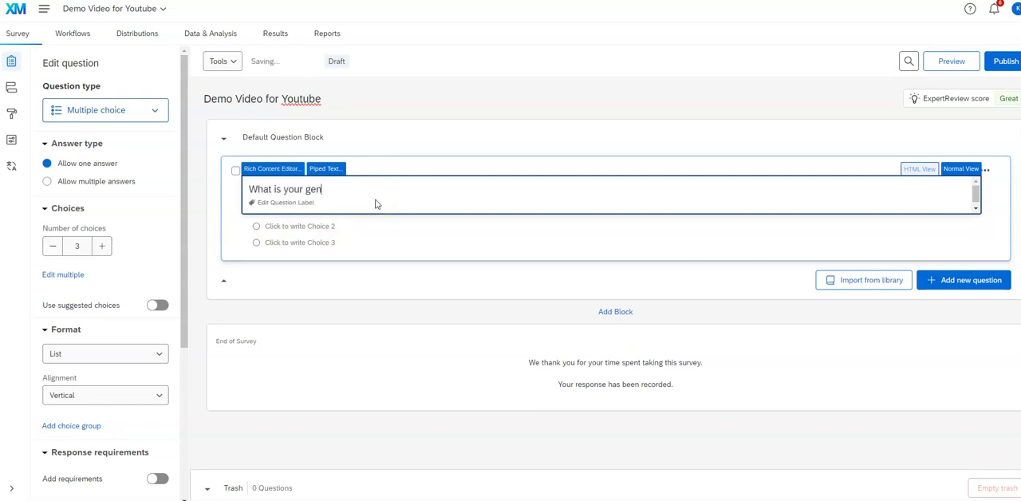
pyautogui.write('der?')
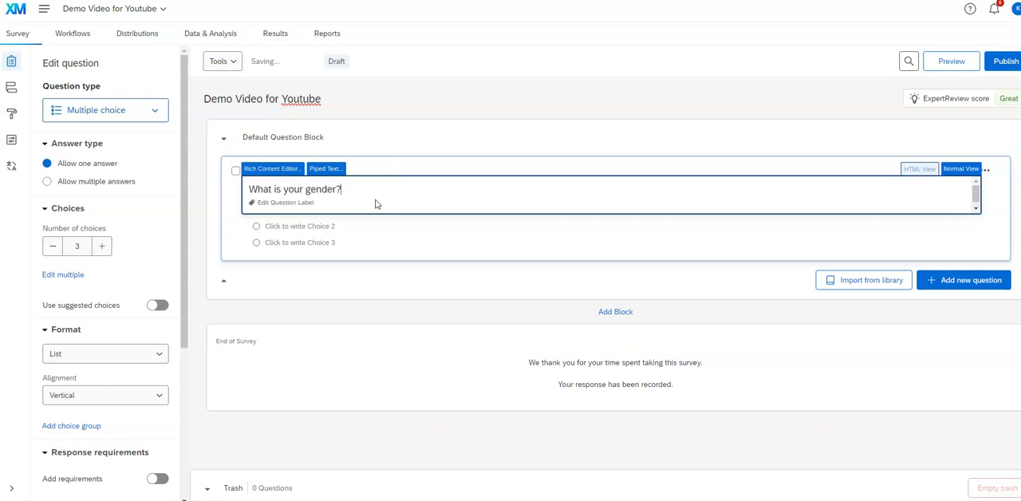
pyautogui.moveTo(413, 217)
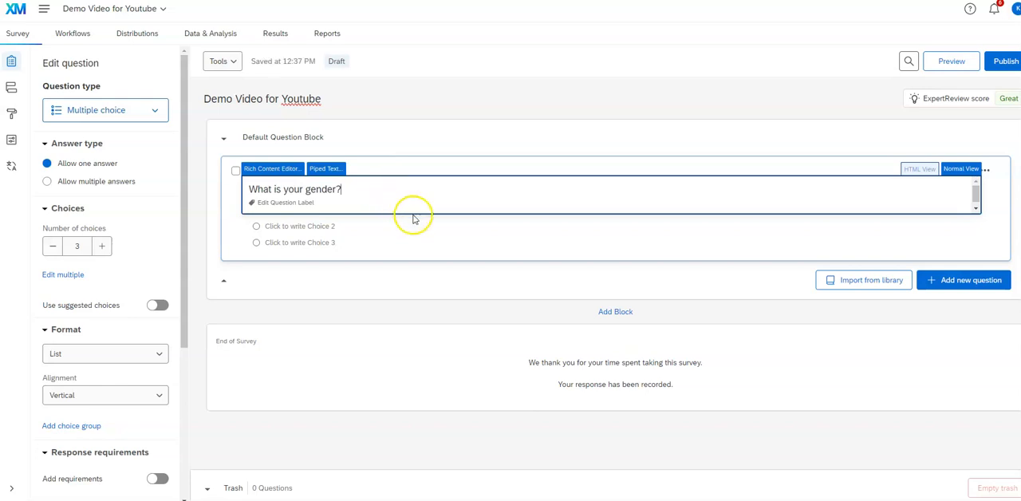
pyautogui.click(157, 305)
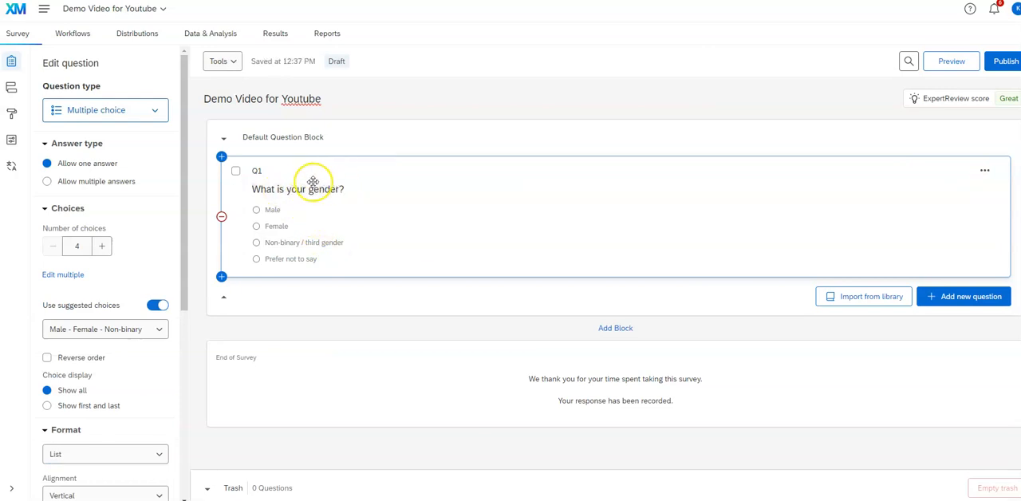
pyautogui.click(311, 189)
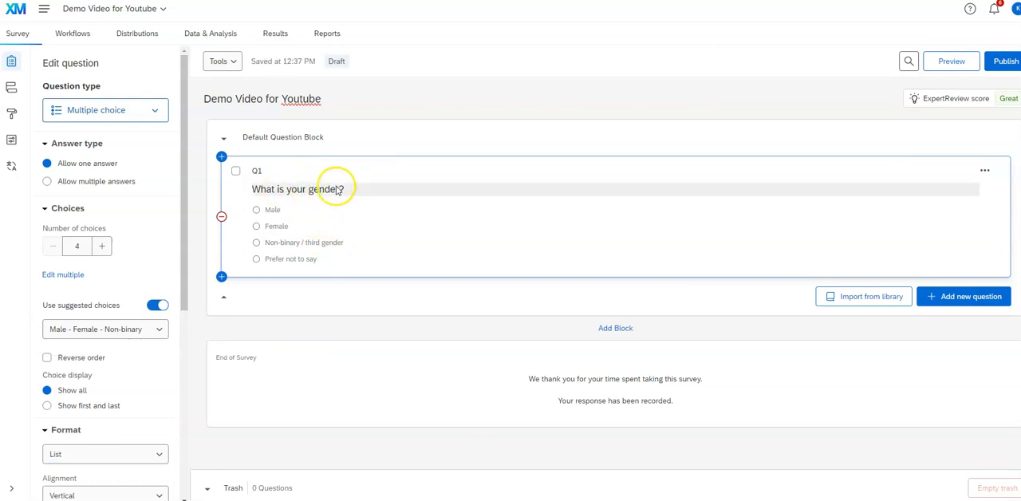
pyautogui.moveTo(335, 191)
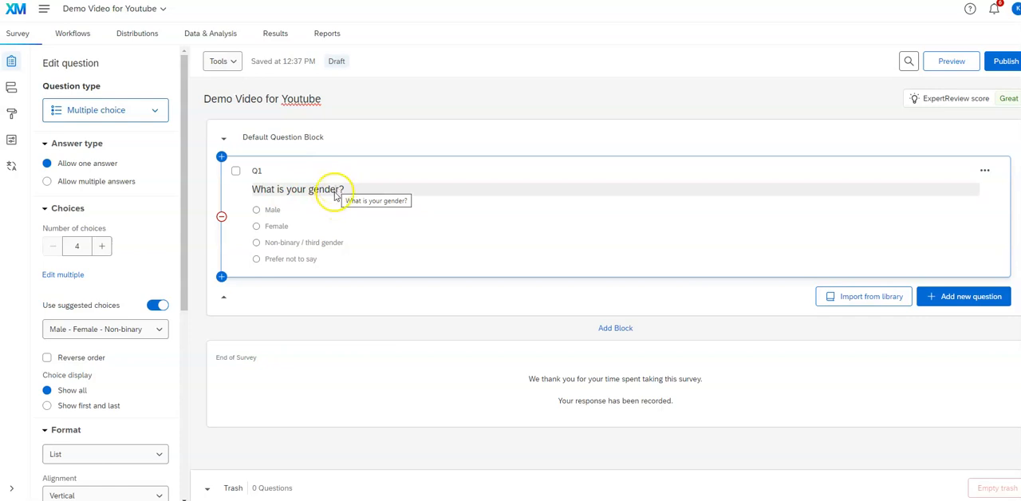
pyautogui.moveTo(297, 269)
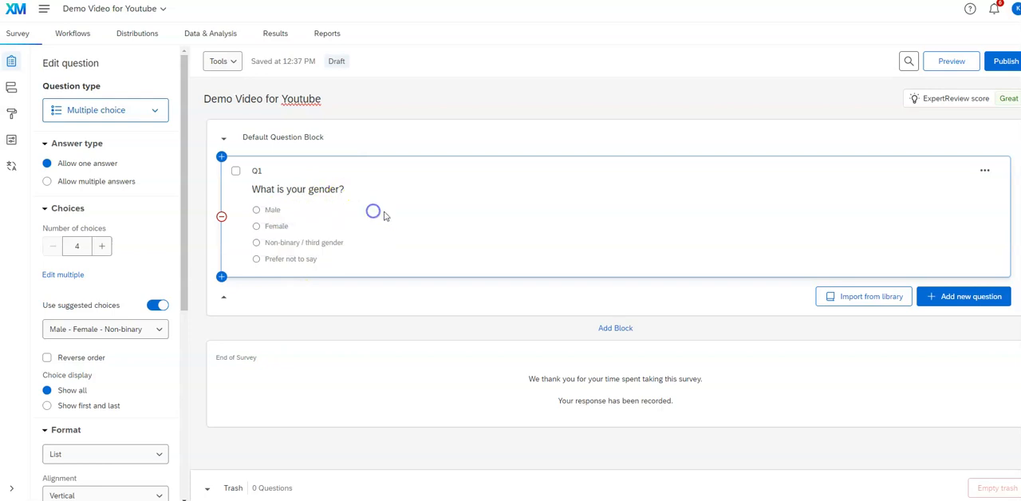
pyautogui.moveTo(949, 257)
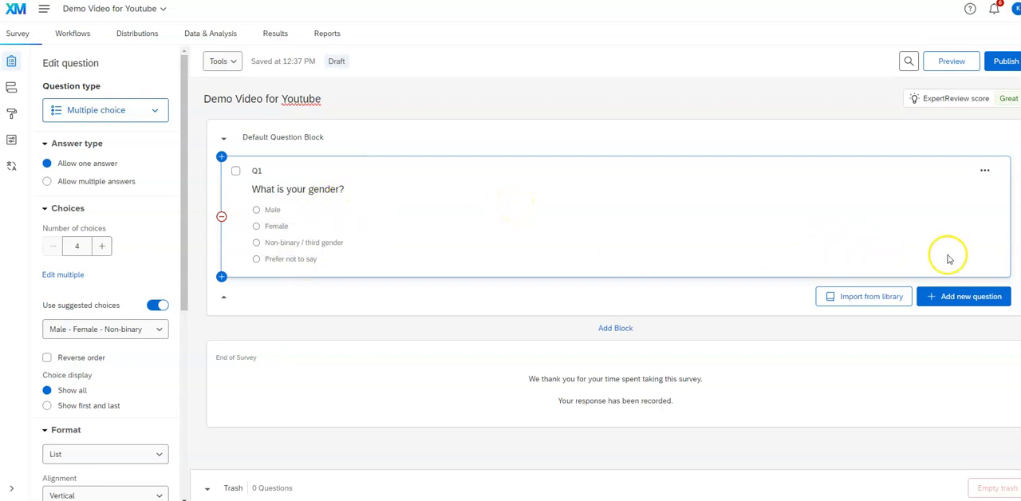
pyautogui.moveTo(221, 277)
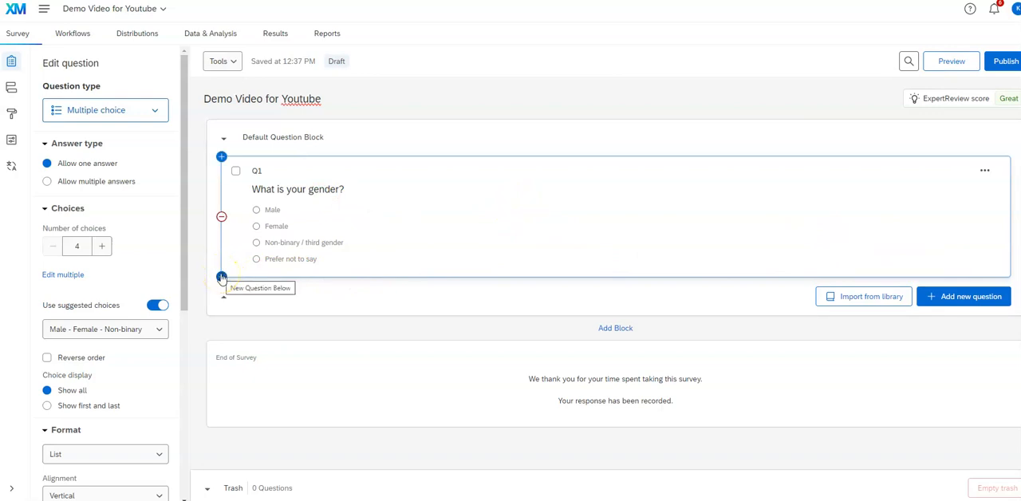
pyautogui.moveTo(368, 164)
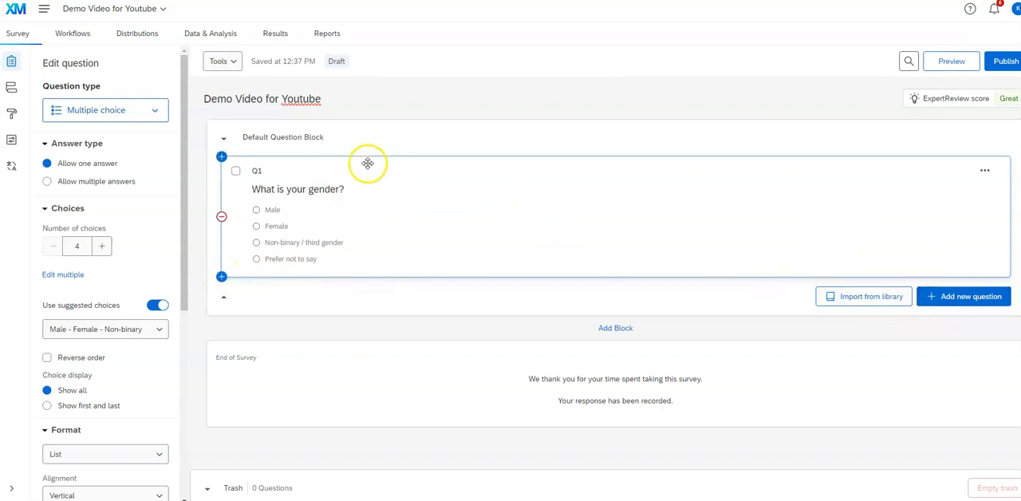
pyautogui.moveTo(221, 157)
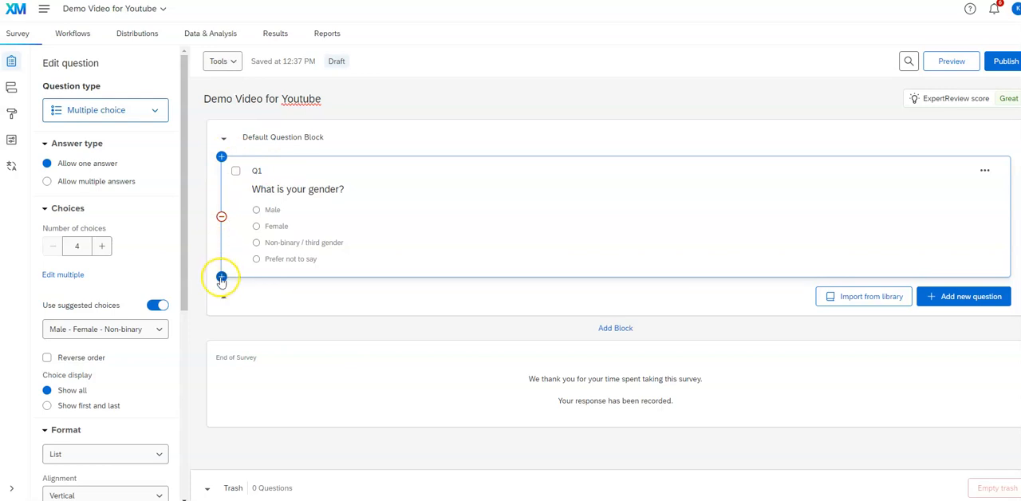
pyautogui.moveTo(221, 278)
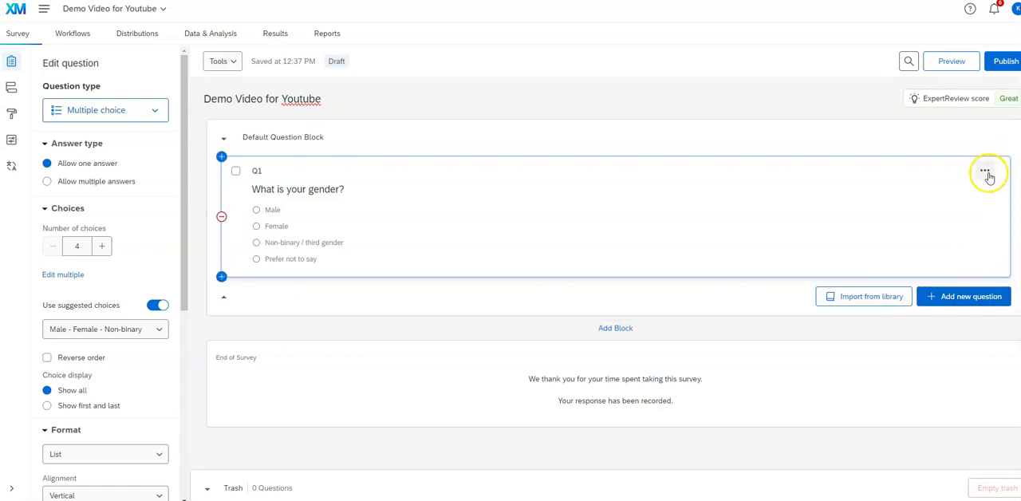
# Step: Open the '...' actions menu on the gender question Q1
pyautogui.click(985, 171)
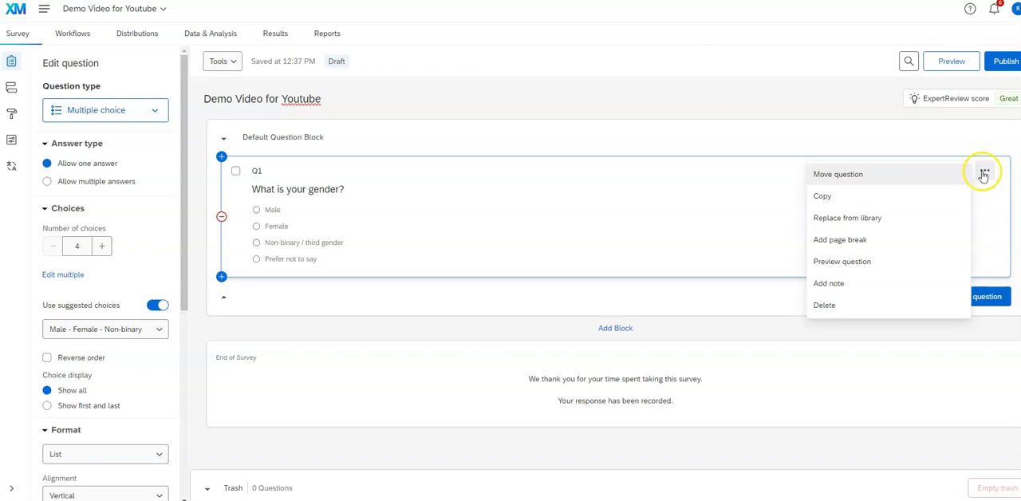
pyautogui.moveTo(947, 201)
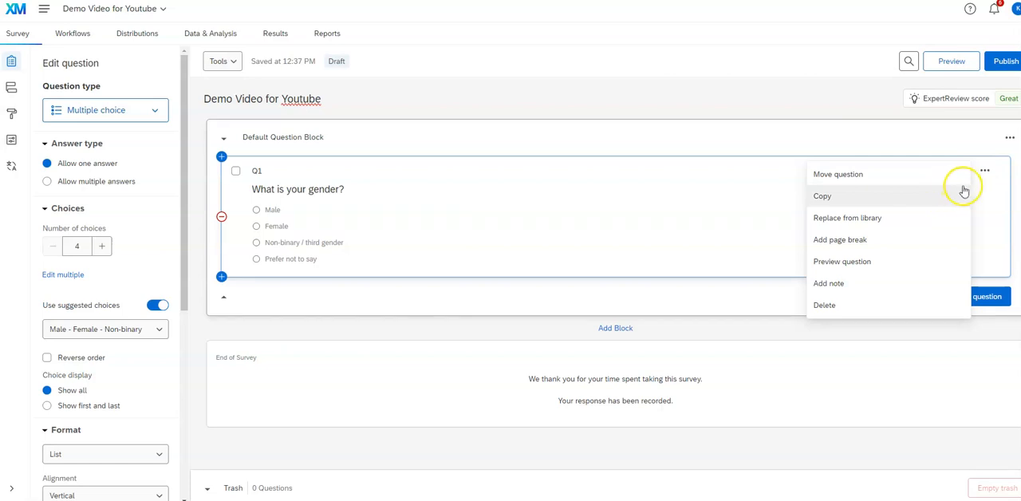
pyautogui.moveTo(856, 240)
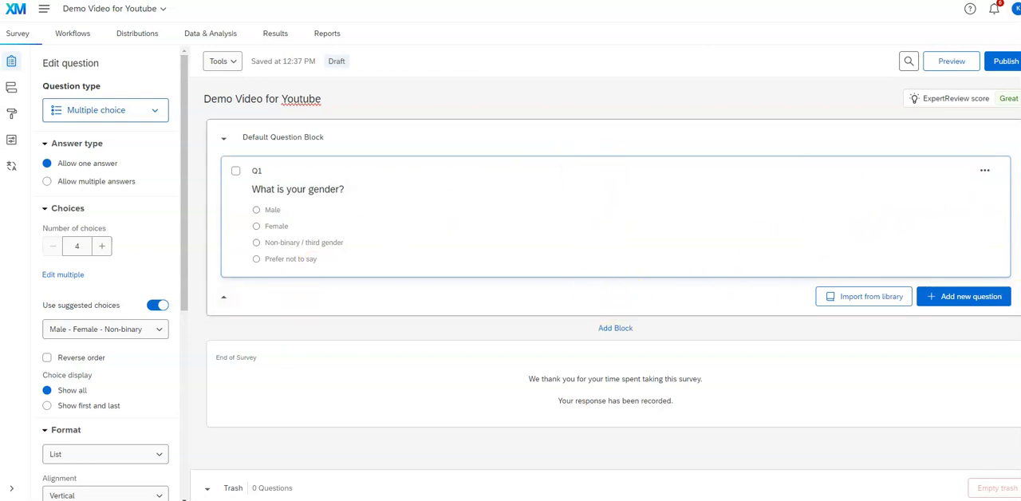
pyautogui.moveTo(600, 292)
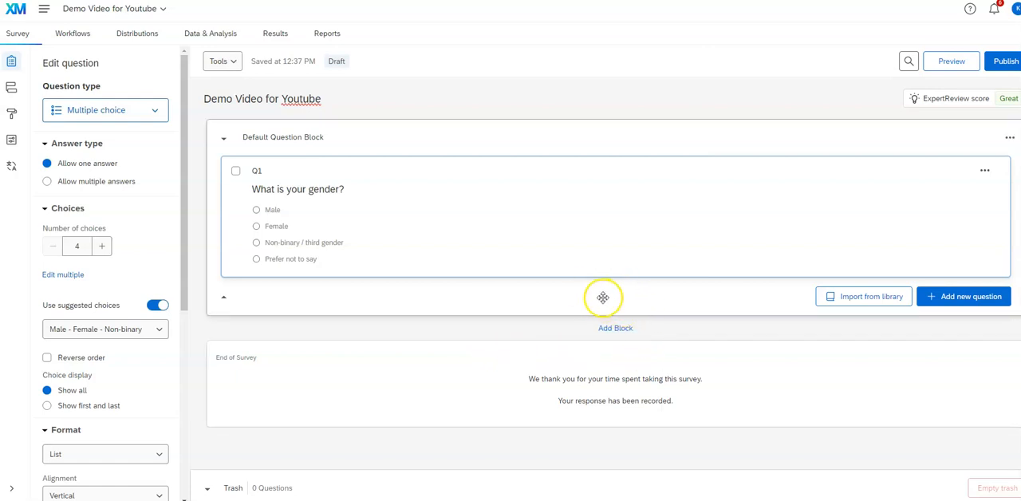
pyautogui.moveTo(618, 309)
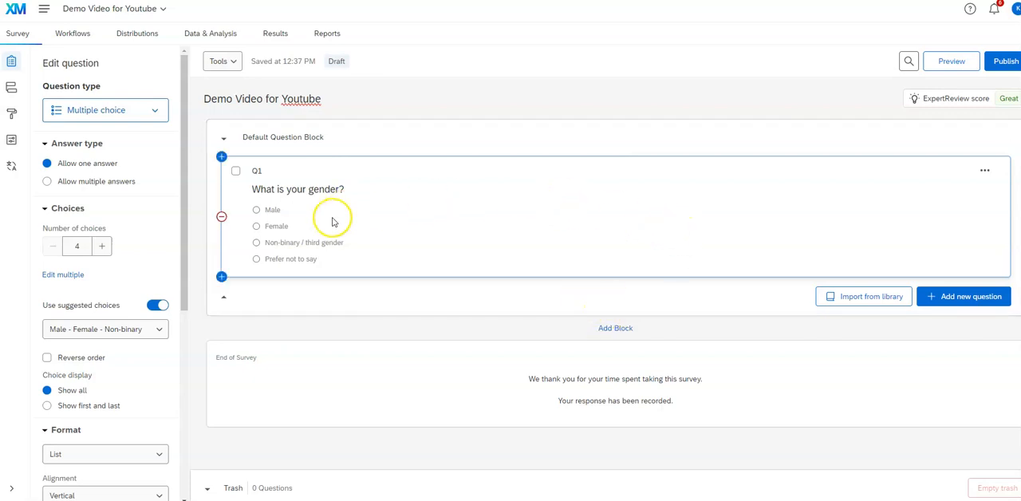
pyautogui.scroll(-3)
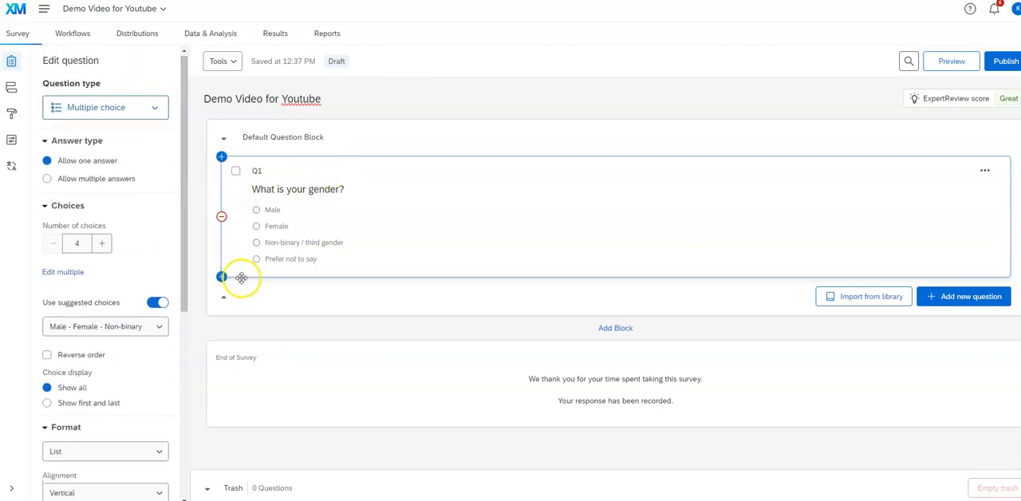
pyautogui.moveTo(224, 192)
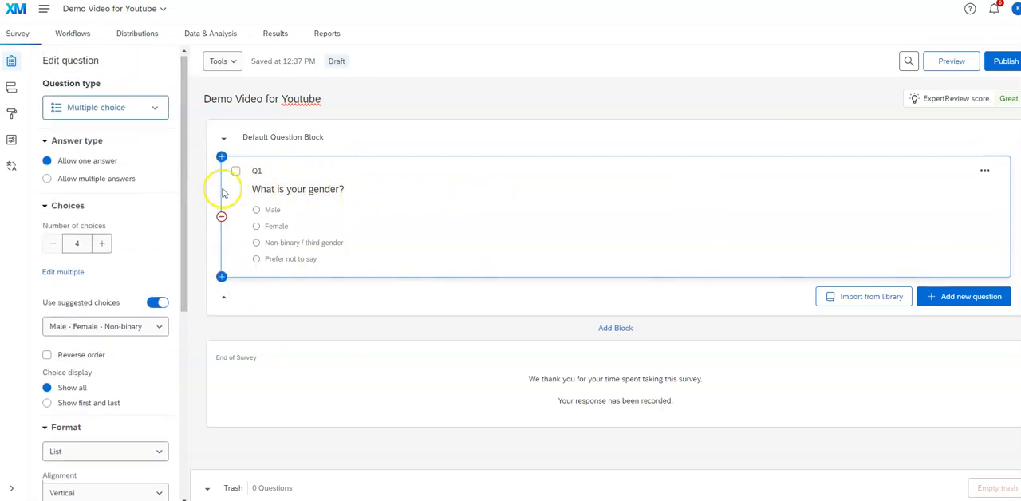
pyautogui.moveTo(269, 281)
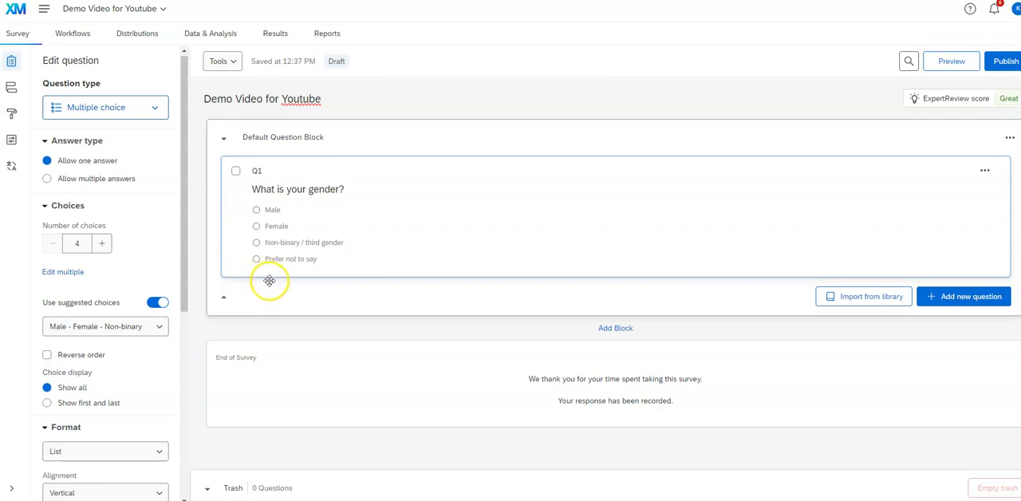
pyautogui.scroll(-3)
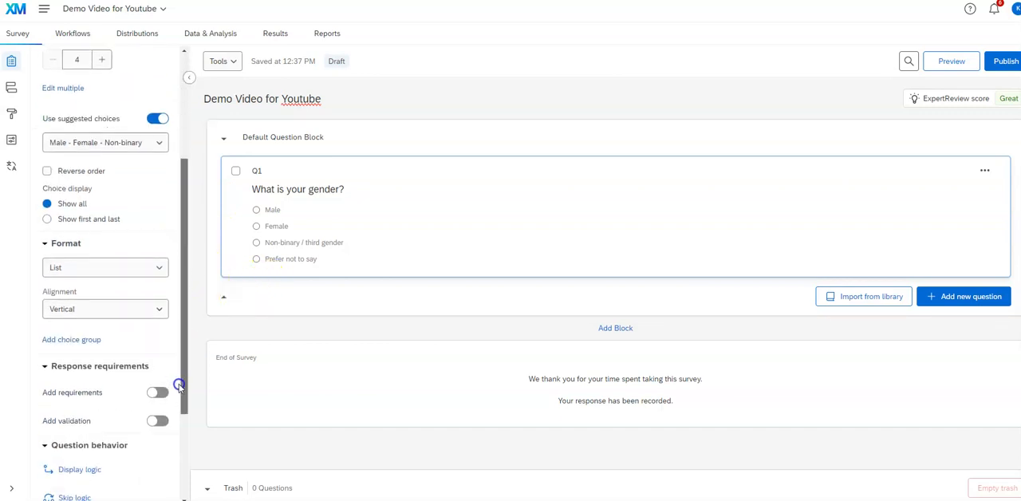
pyautogui.scroll(3)
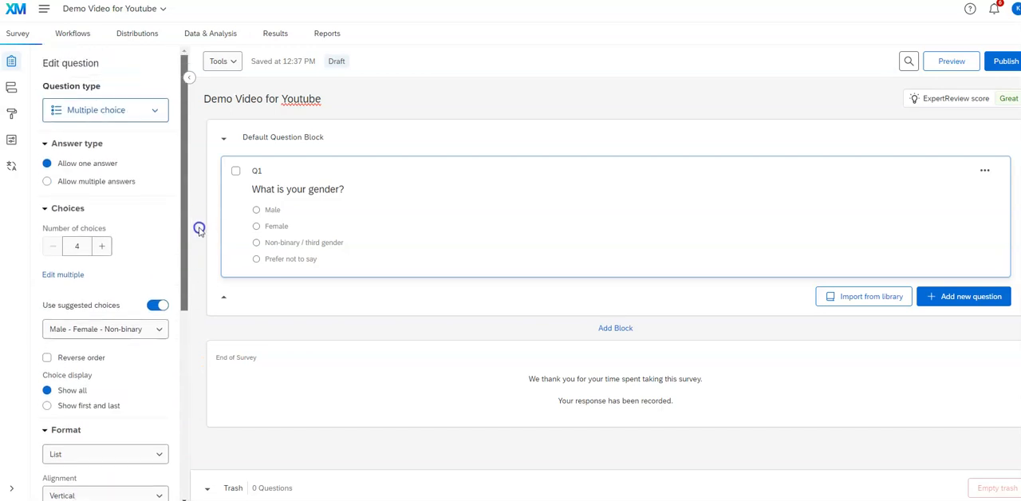
pyautogui.scroll(-3)
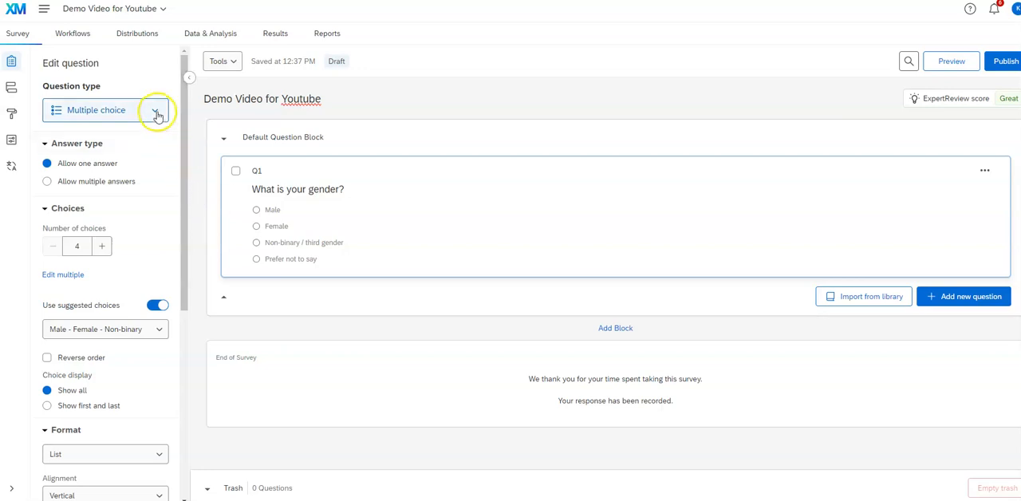
pyautogui.click(158, 111)
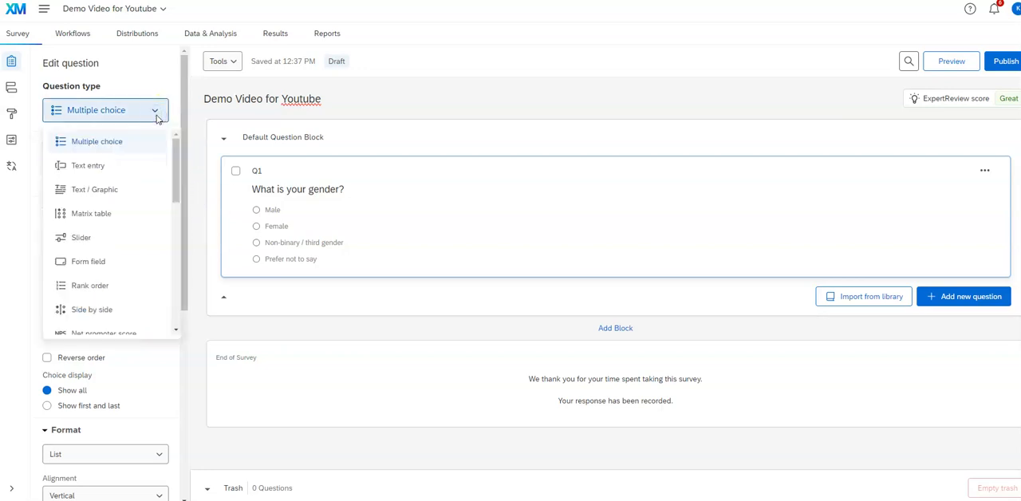
pyautogui.click(97, 142)
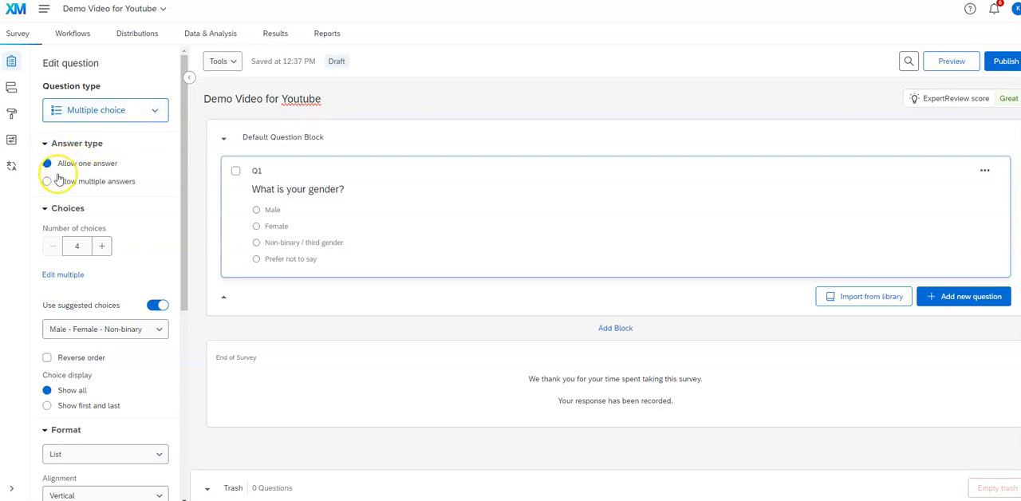
pyautogui.moveTo(166, 275)
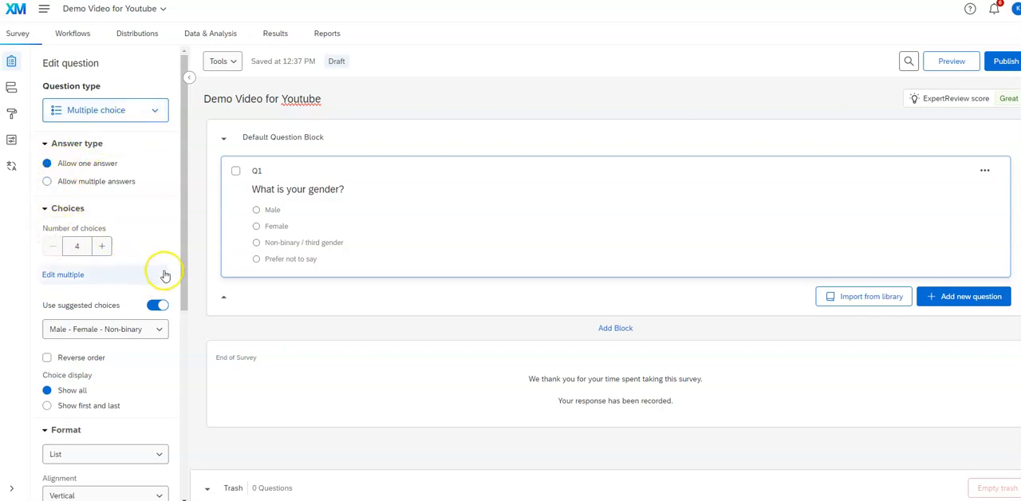
pyautogui.scroll(-3)
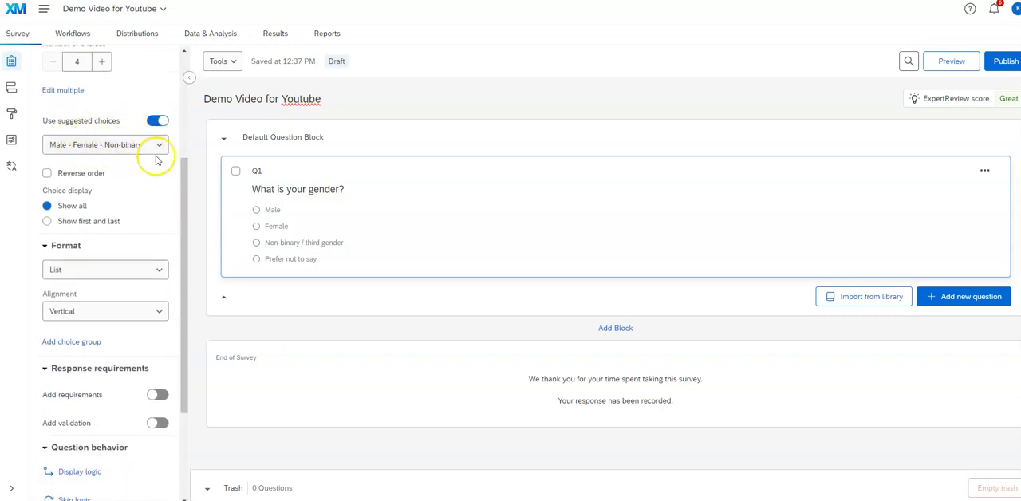
pyautogui.moveTo(76, 240)
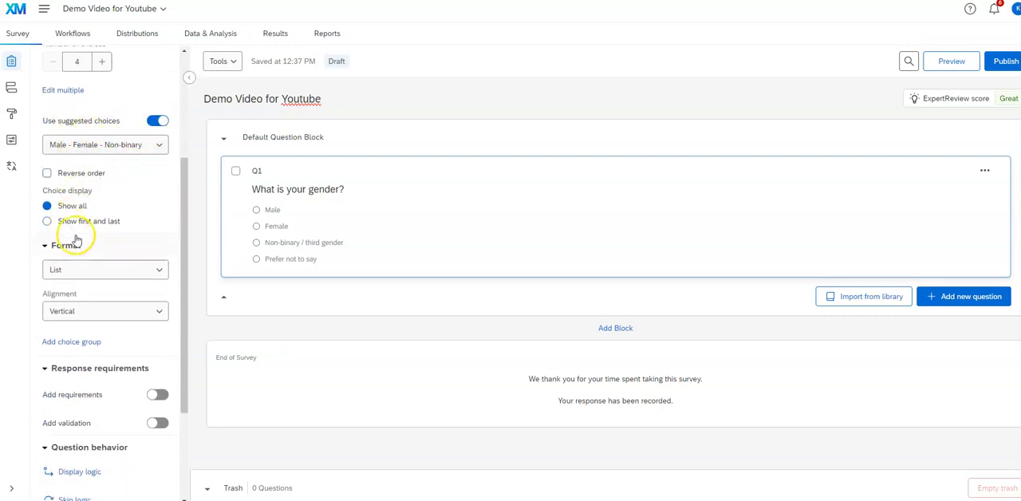
pyautogui.scroll(-3)
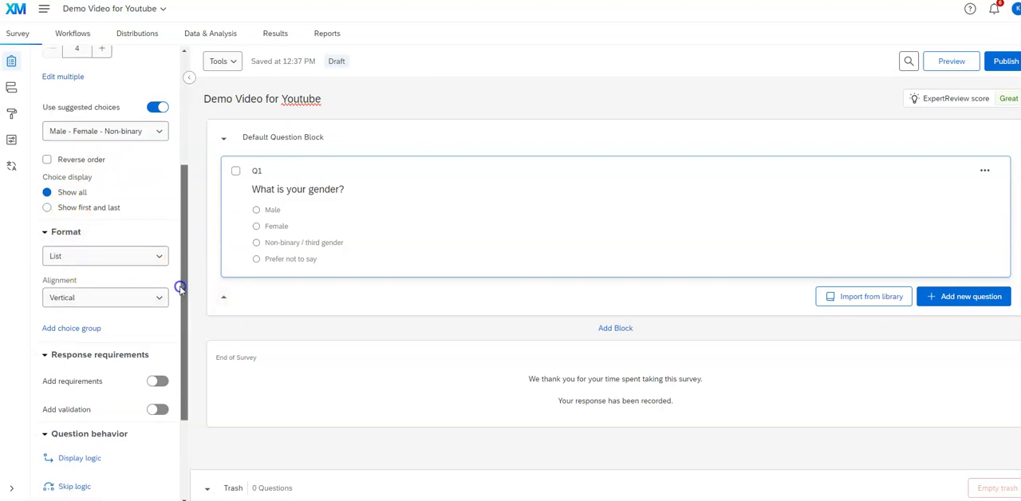
pyautogui.scroll(-3)
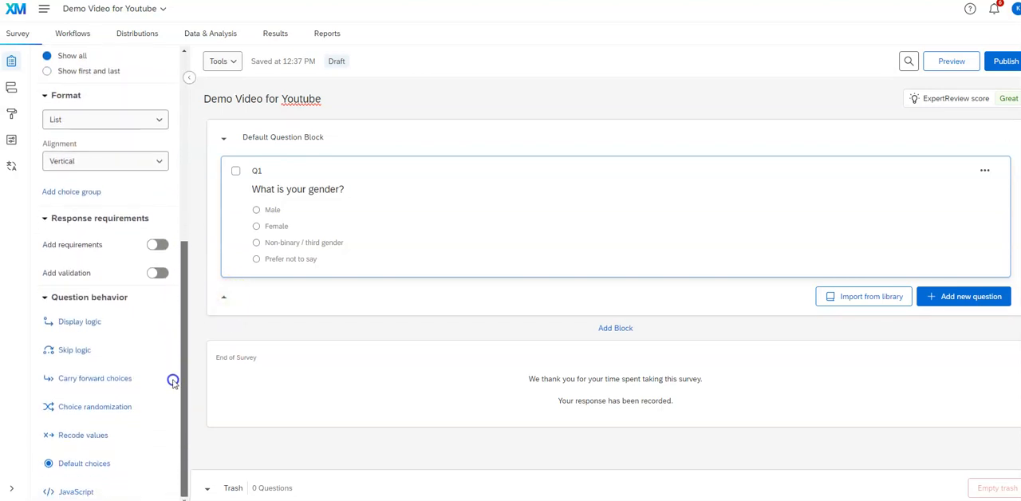
pyautogui.scroll(3)
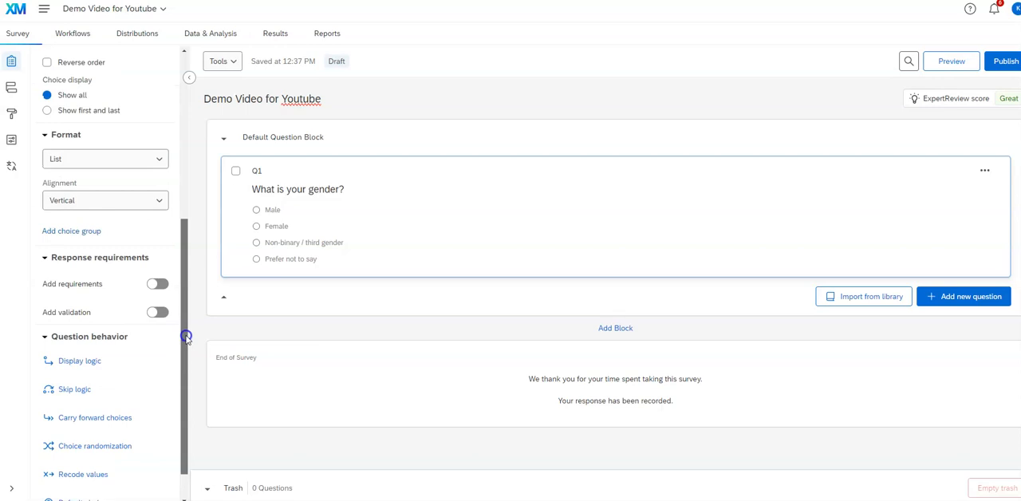
pyautogui.scroll(3)
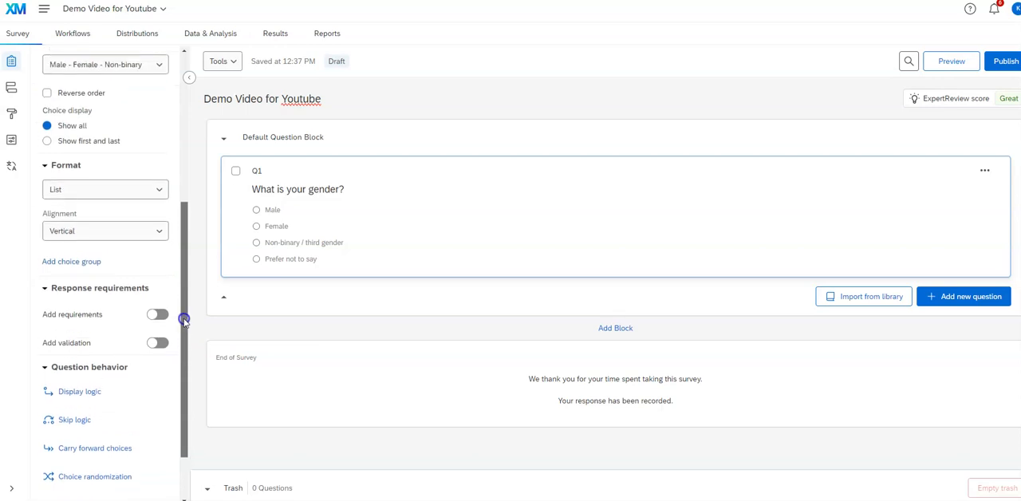
pyautogui.scroll(3)
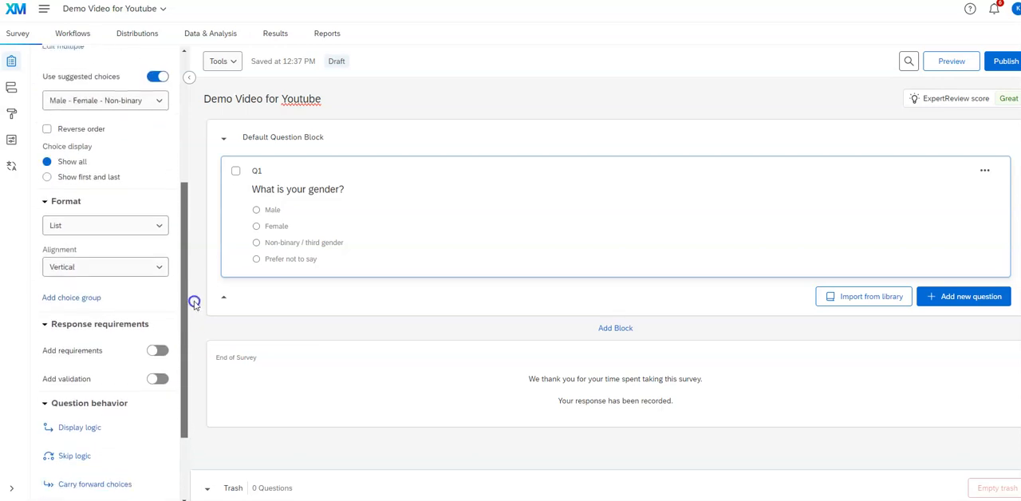
pyautogui.scroll(-3)
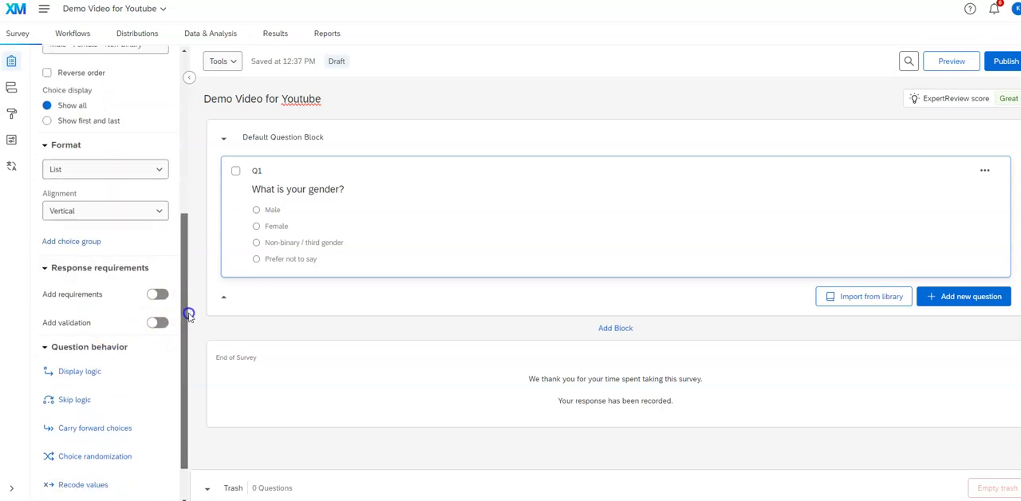
pyautogui.scroll(-3)
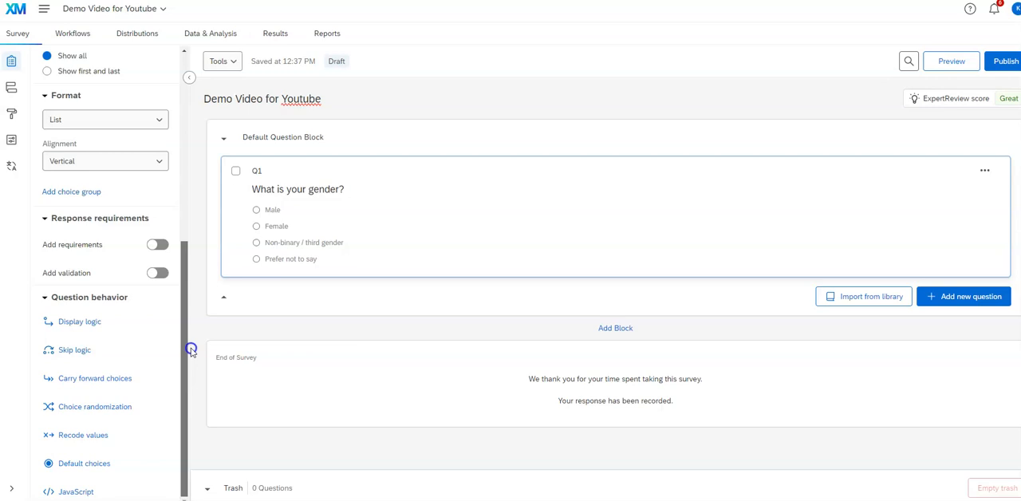
pyautogui.moveTo(94, 339)
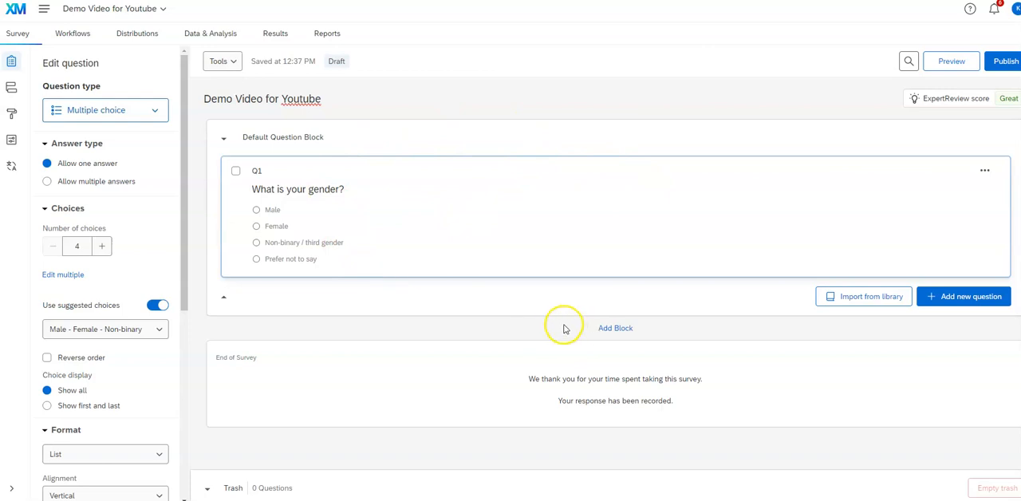
pyautogui.moveTo(545, 402)
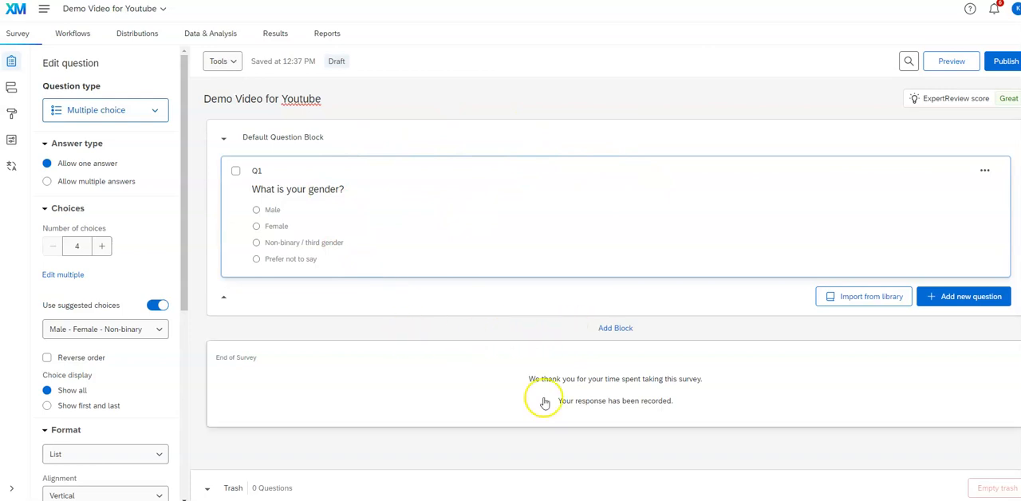
pyautogui.moveTo(604, 333)
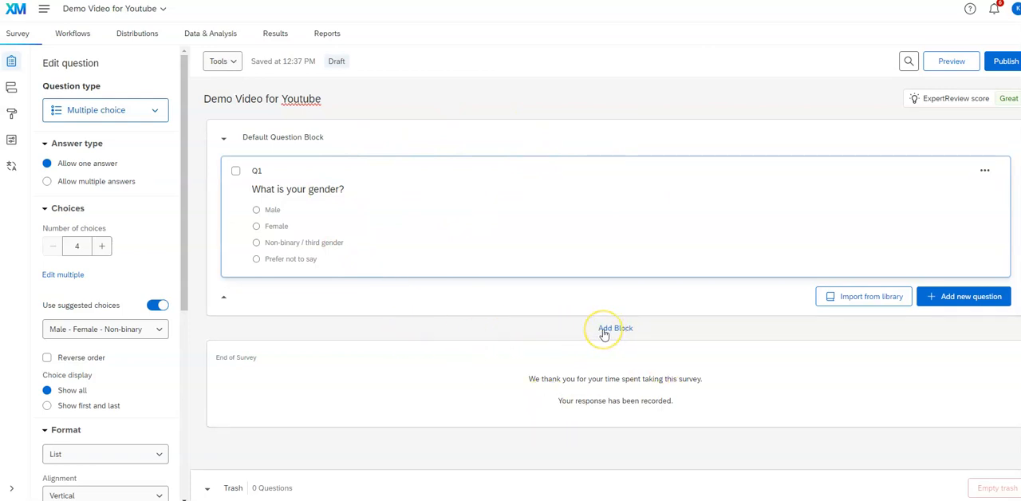
pyautogui.moveTo(614, 328)
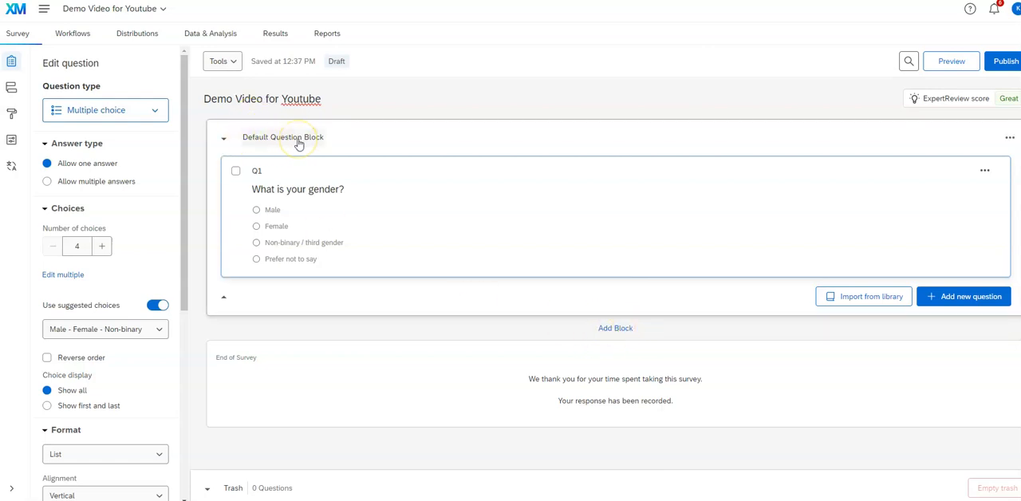
pyautogui.moveTo(324, 147)
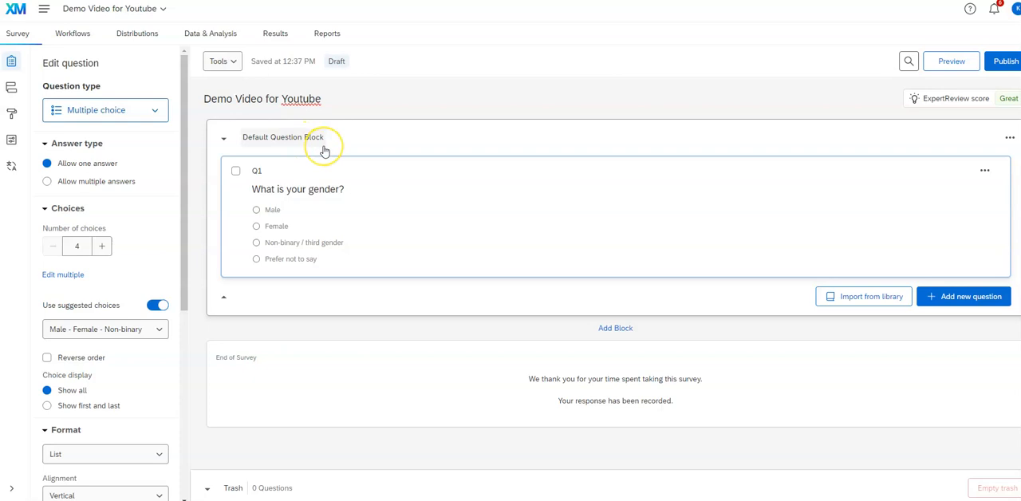
pyautogui.moveTo(325, 148)
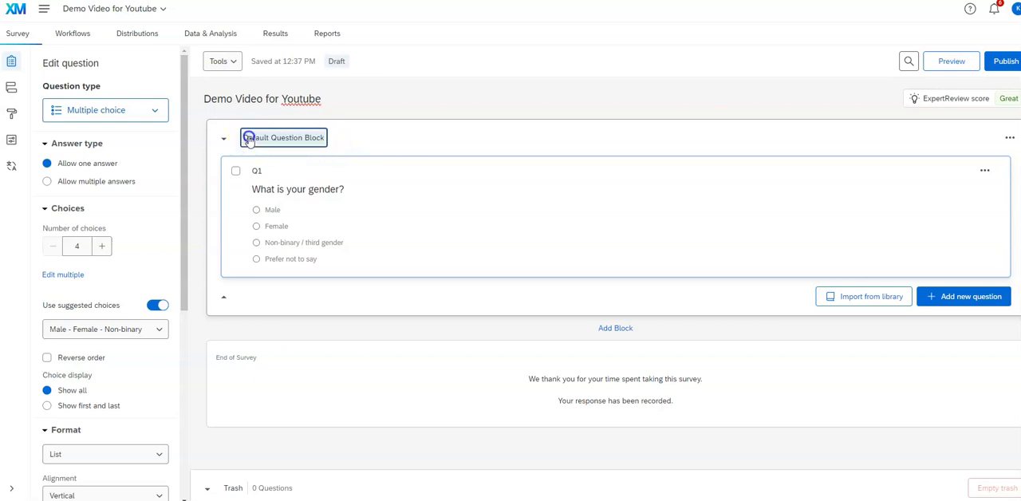
pyautogui.click(282, 136)
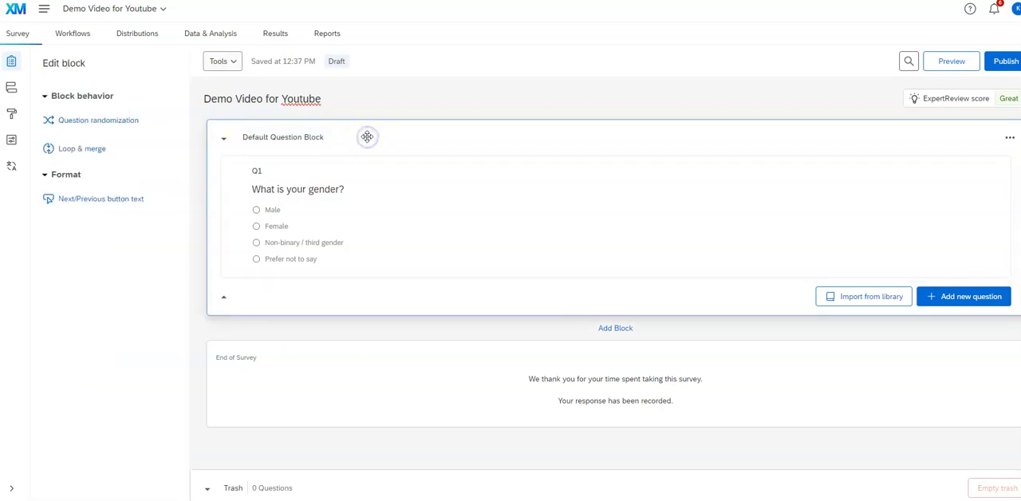
pyautogui.moveTo(353, 127)
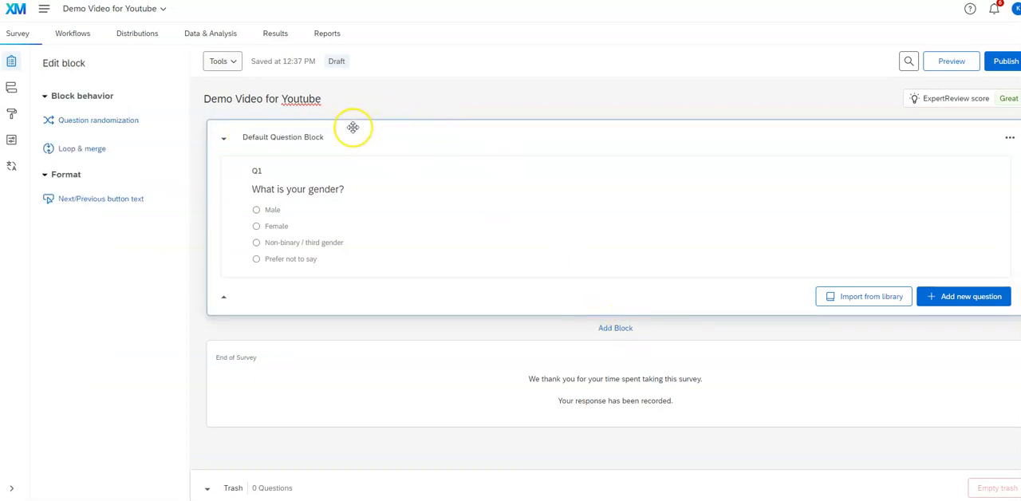
pyautogui.moveTo(488, 111)
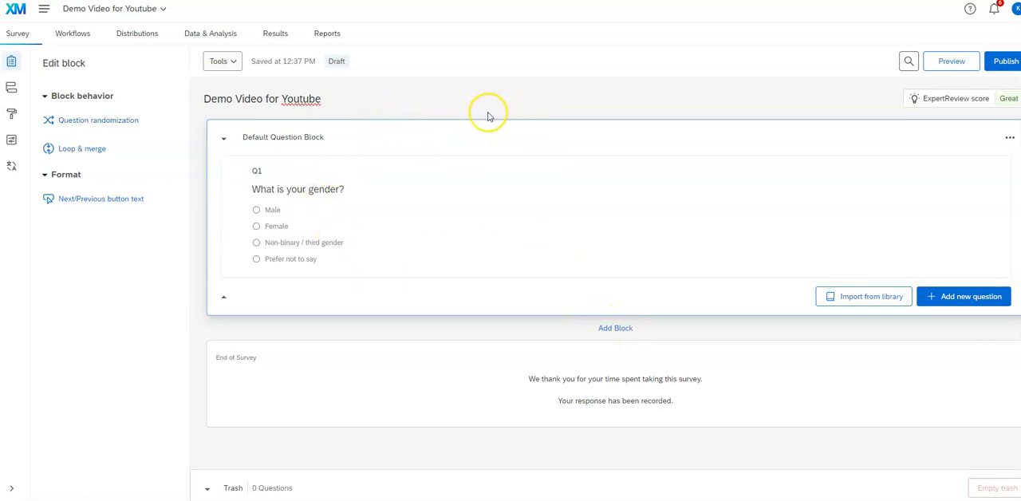
pyautogui.moveTo(465, 142)
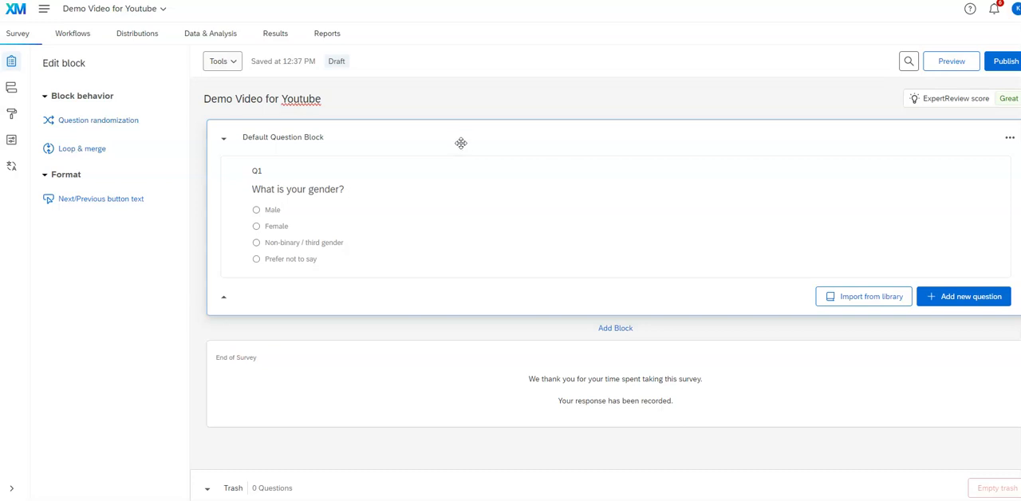
pyautogui.moveTo(473, 142)
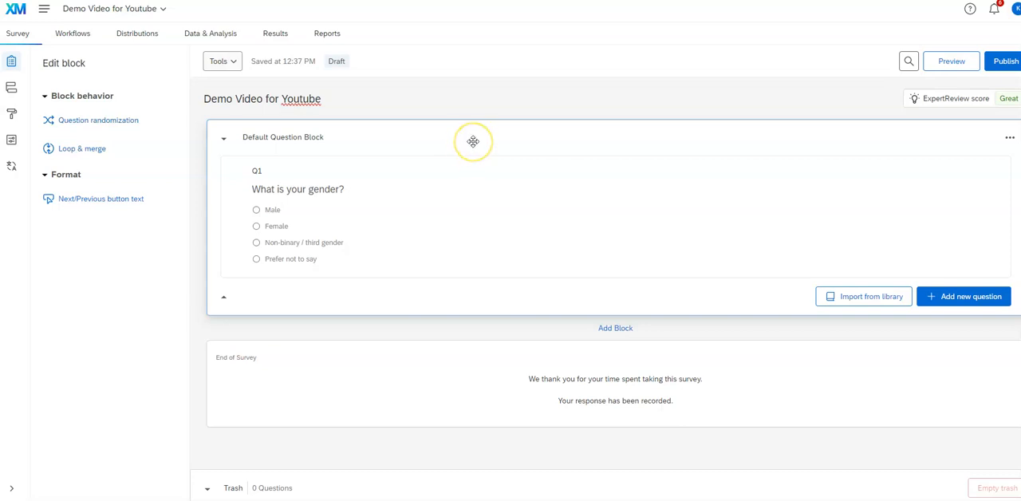
pyautogui.moveTo(473, 141)
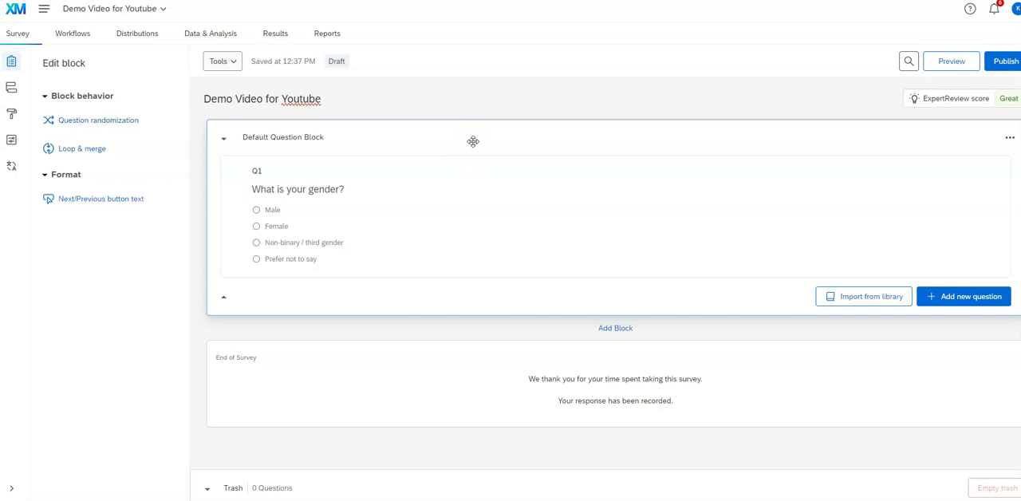
pyautogui.moveTo(524, 152)
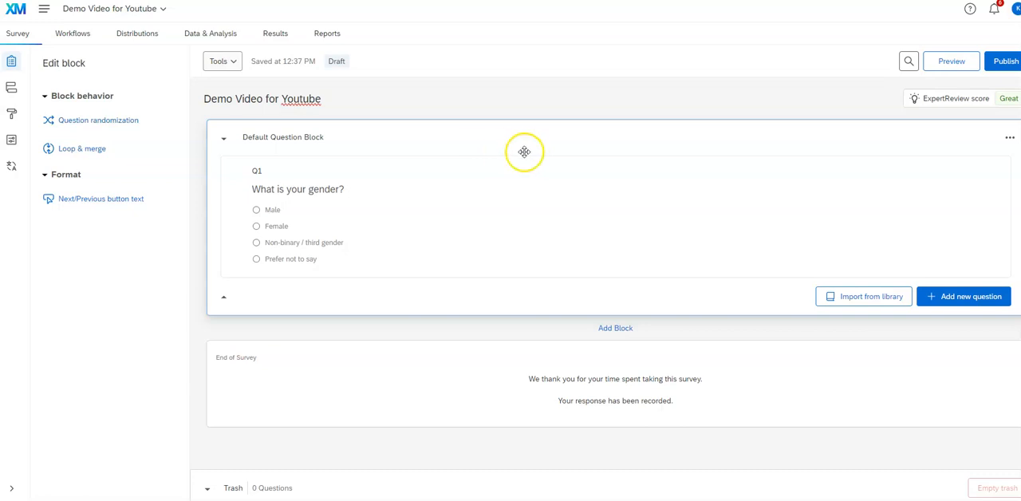
pyautogui.moveTo(490, 134)
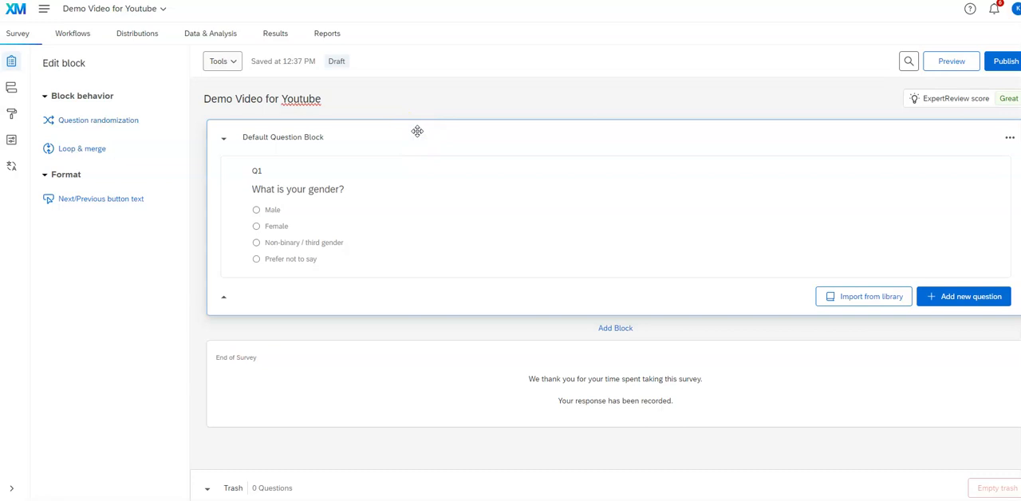
pyautogui.moveTo(605, 131)
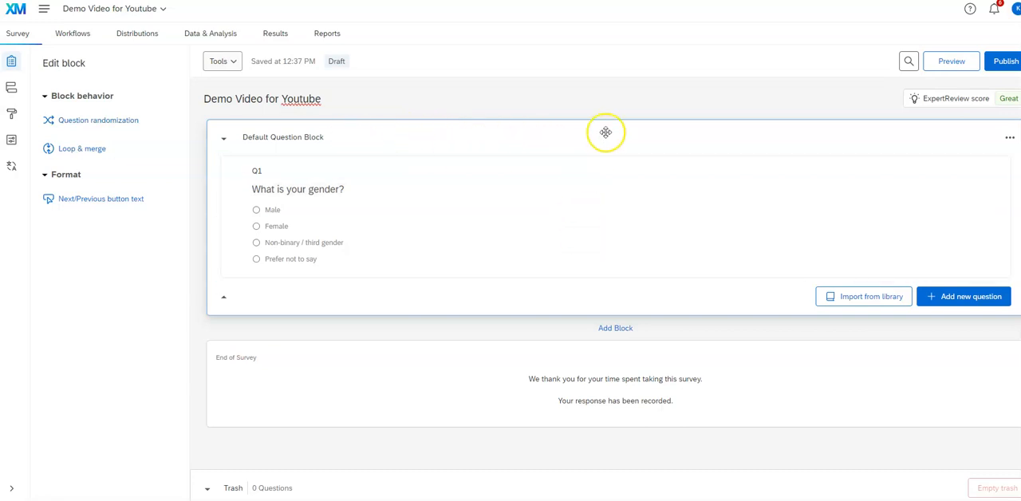
pyautogui.moveTo(32, 52)
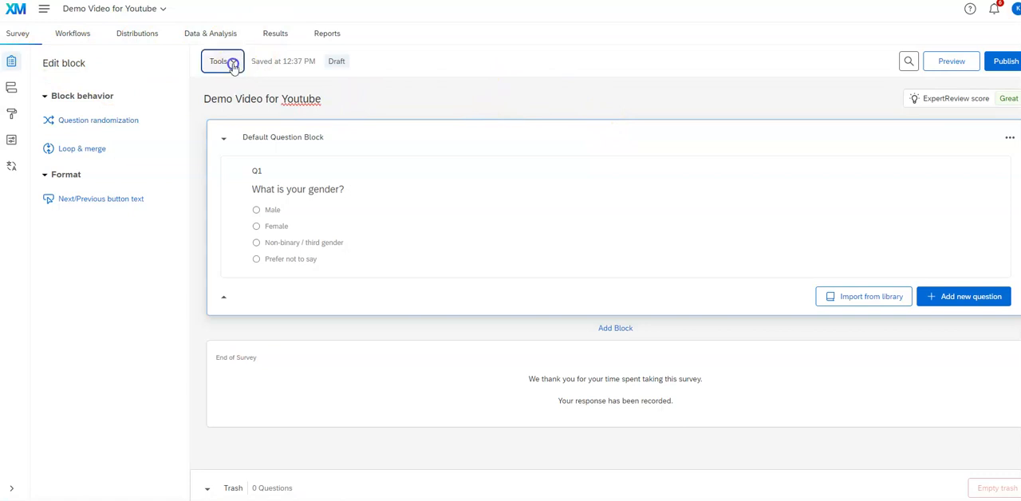
pyautogui.click(221, 61)
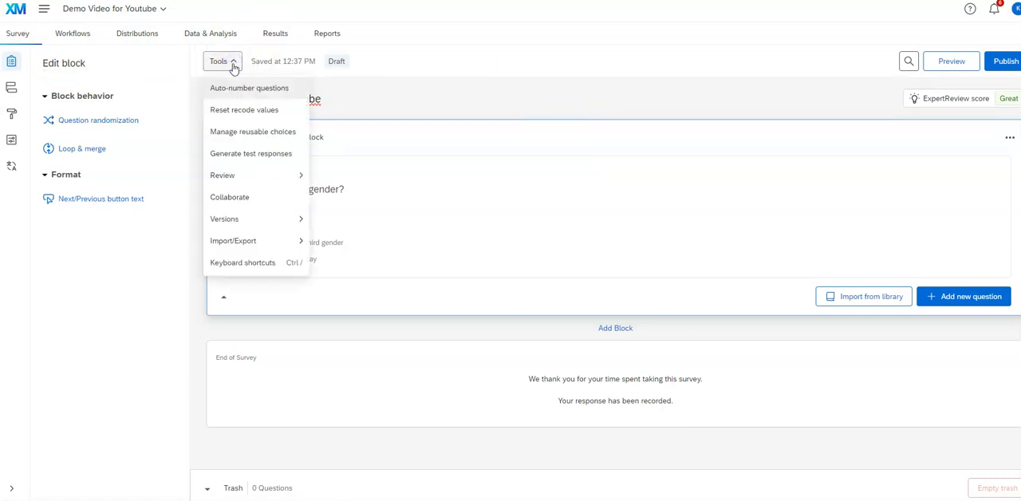
pyautogui.moveTo(237, 109)
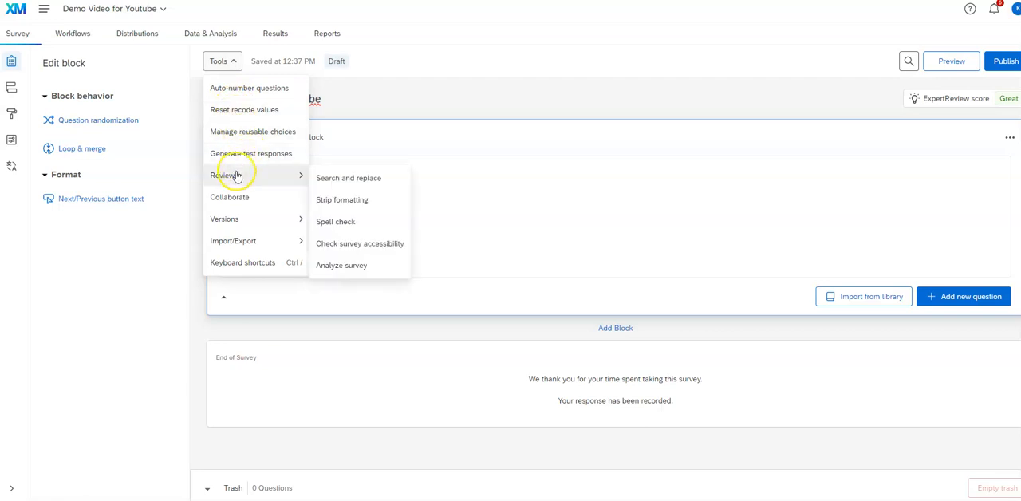
pyautogui.moveTo(230, 197)
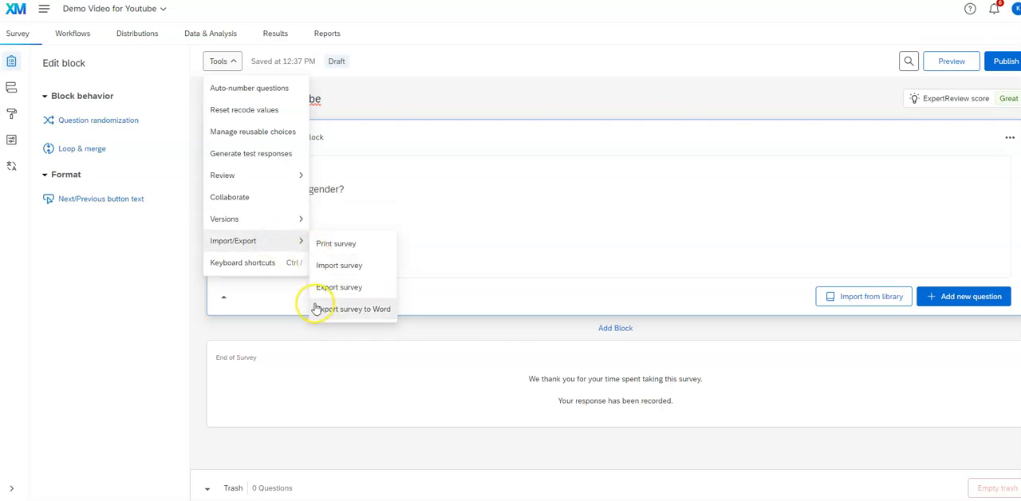
pyautogui.moveTo(274, 241)
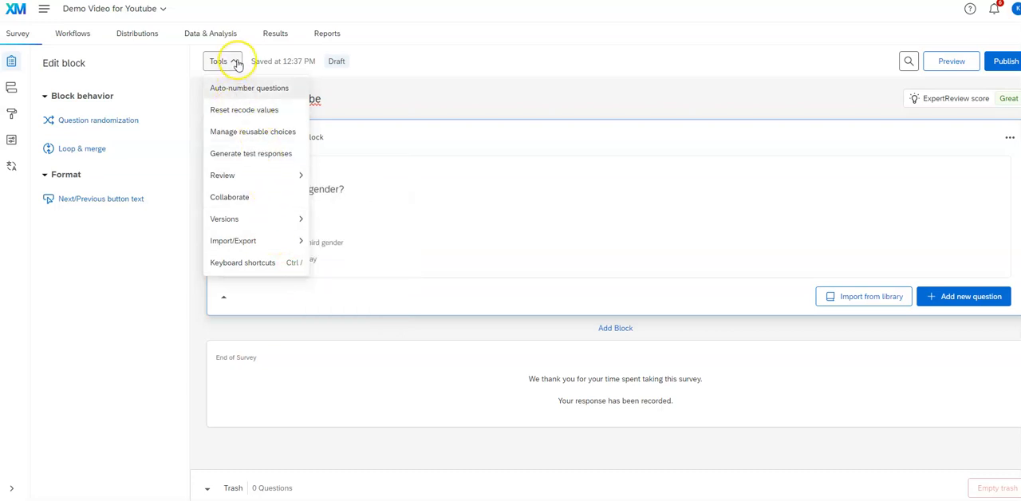
pyautogui.moveTo(257, 197)
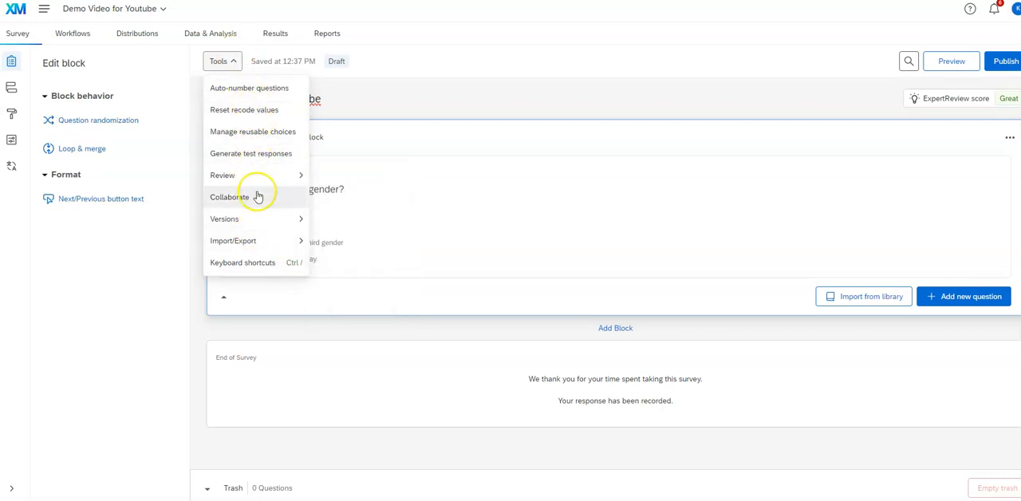
pyautogui.moveTo(225, 61)
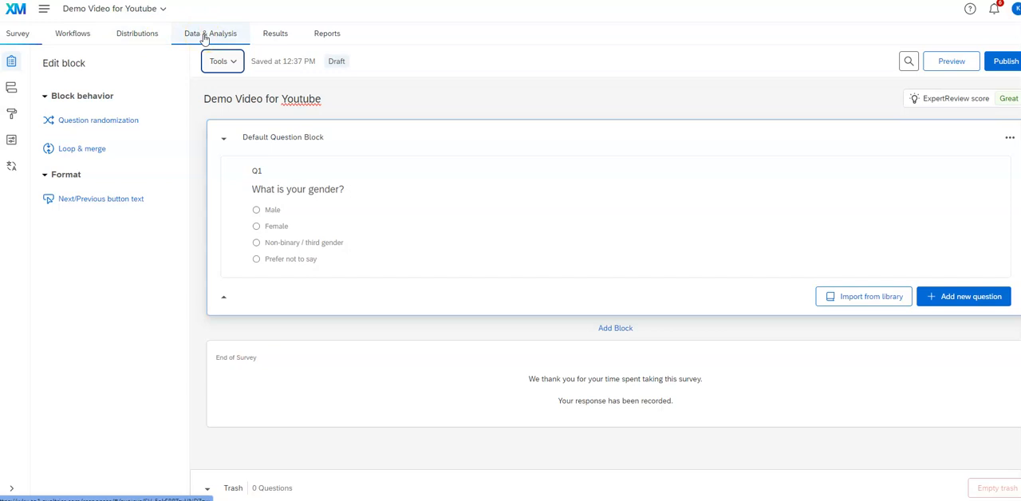
# Step: Switch to the Data & Analysis table, which shows no responses yet
pyautogui.click(210, 33)
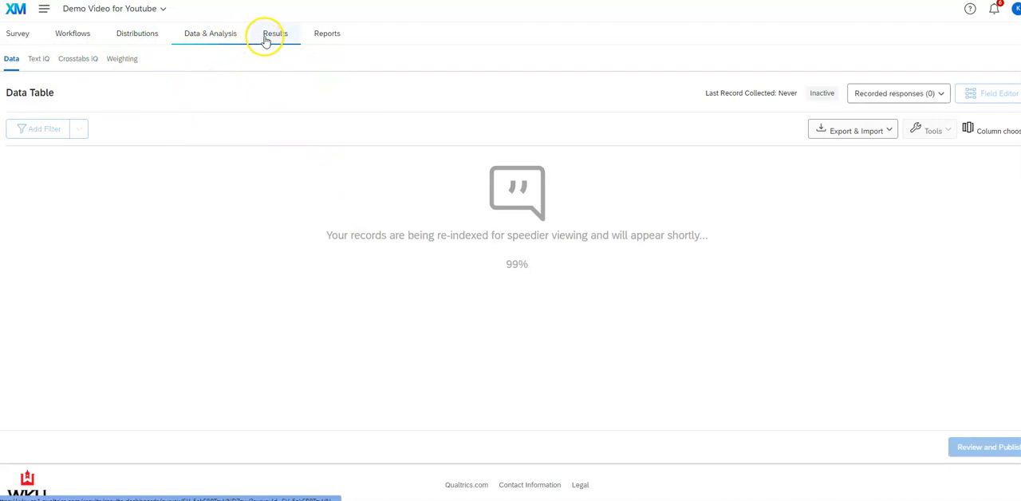
pyautogui.moveTo(296, 38)
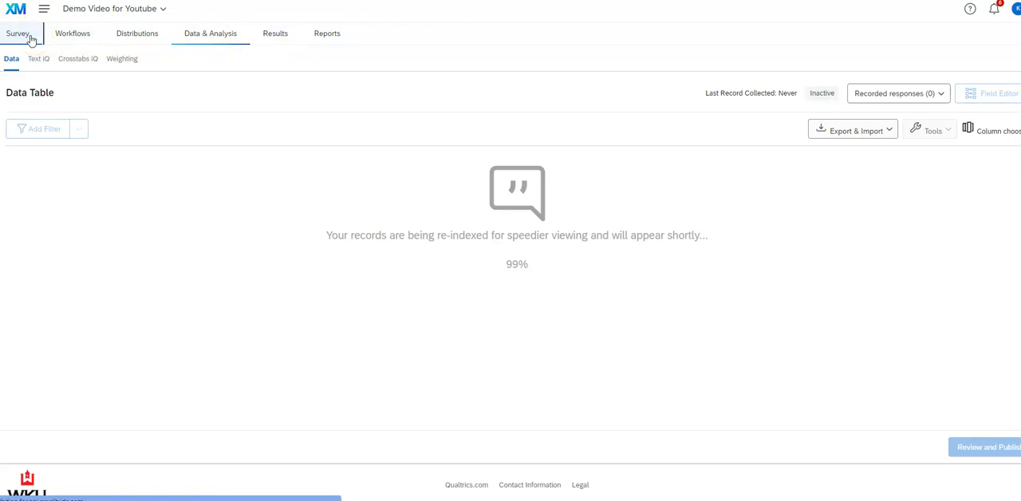
# Step: Go back to the Survey tab editor with Q1's settings showing
pyautogui.click(17, 33)
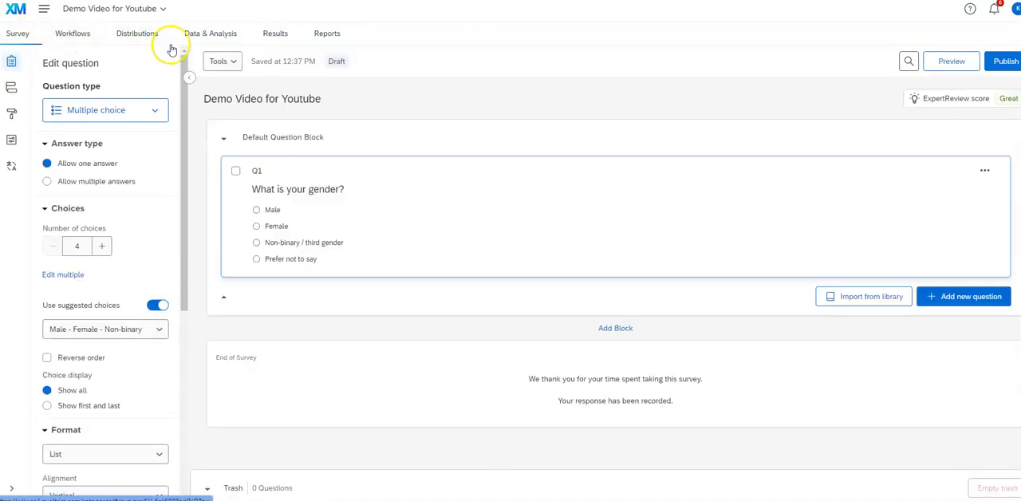
pyautogui.moveTo(188, 77)
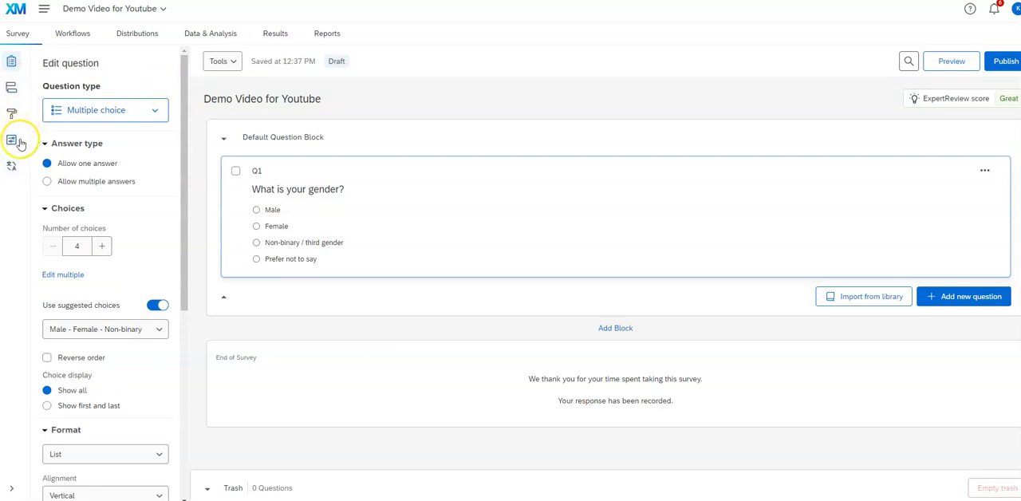
pyautogui.moveTo(11, 65)
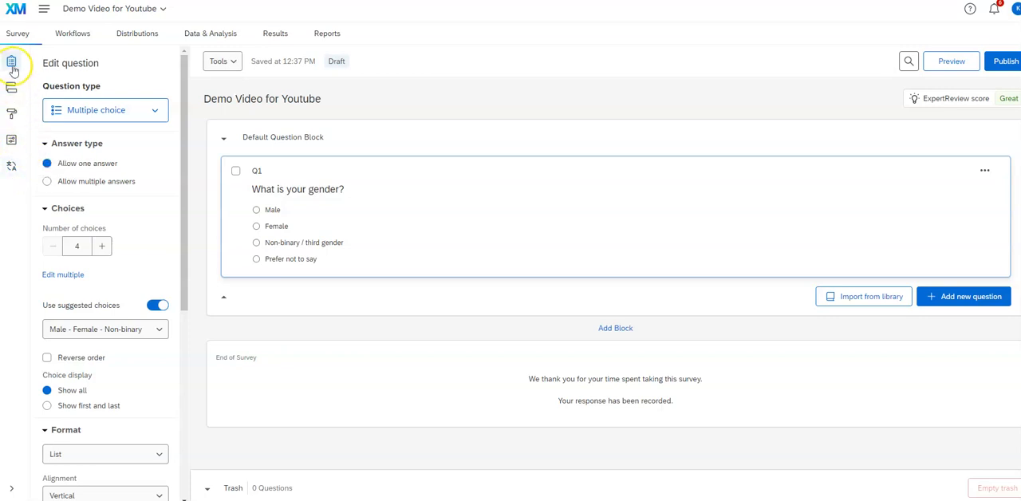
pyautogui.moveTo(12, 62)
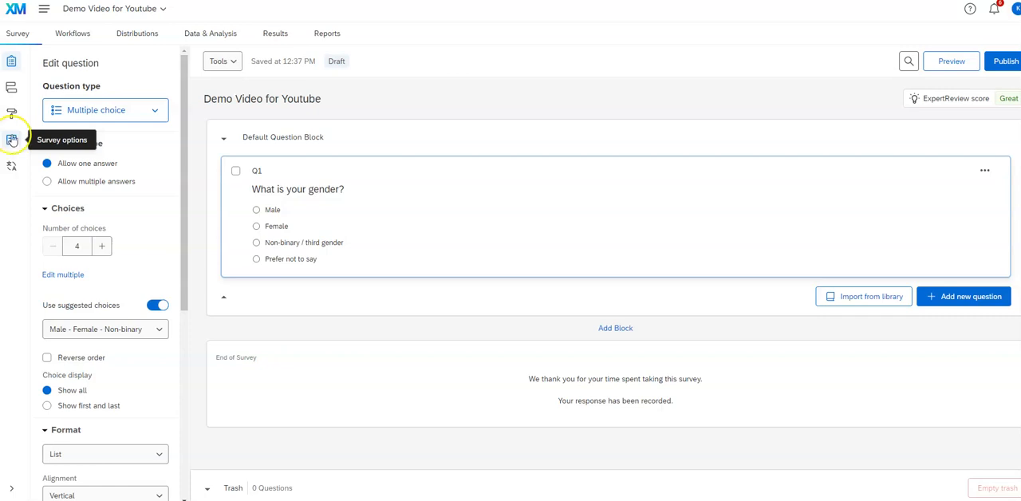
pyautogui.moveTo(12, 168)
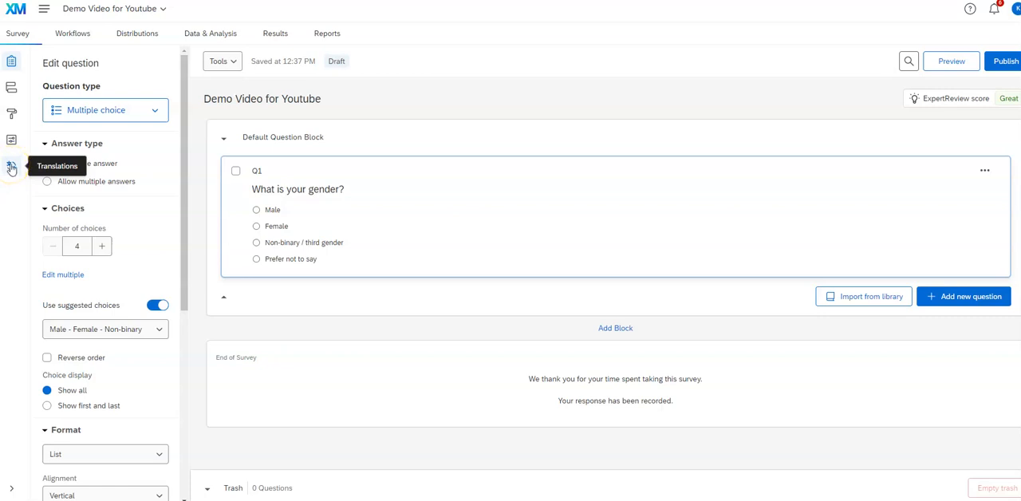
pyautogui.moveTo(12, 165)
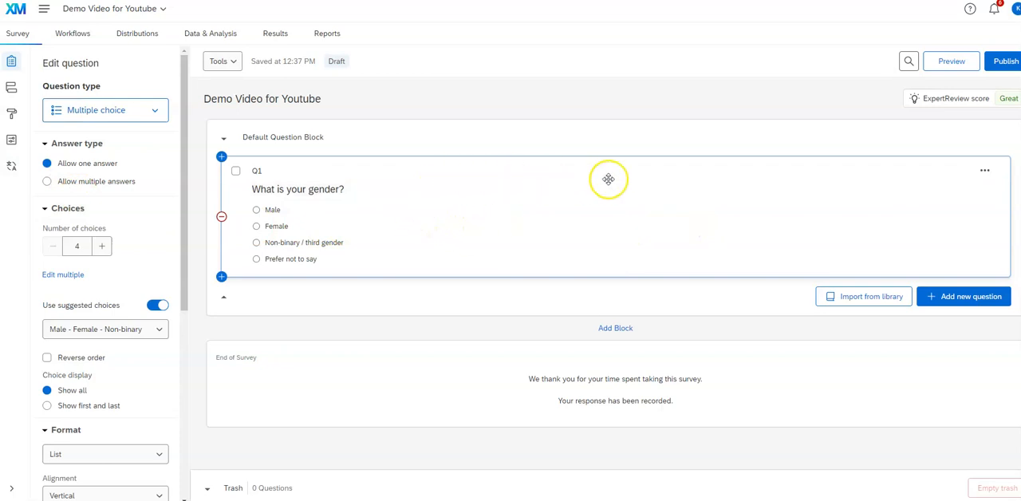
pyautogui.moveTo(660, 210)
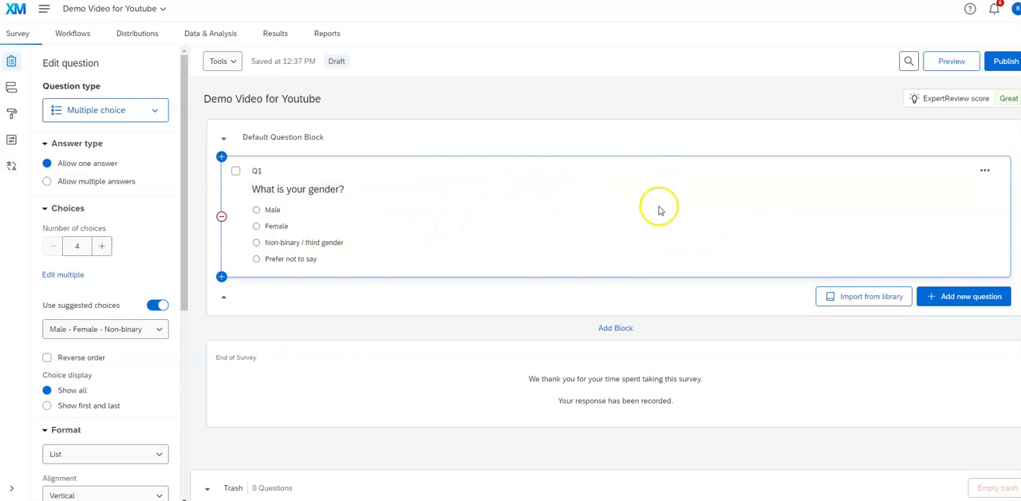
# Step: Send the 'What is your gender?' question Q1 to the Trash
pyautogui.click(985, 170)
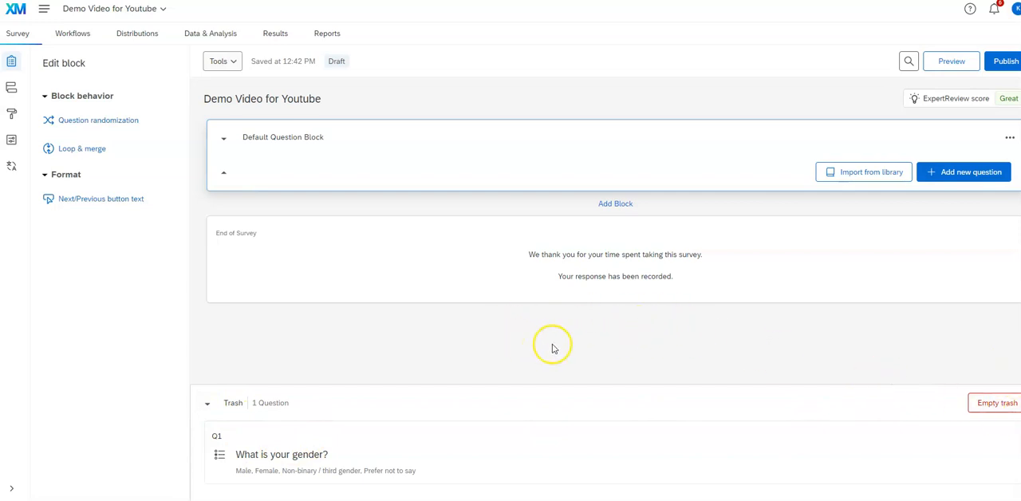
pyautogui.moveTo(997, 403)
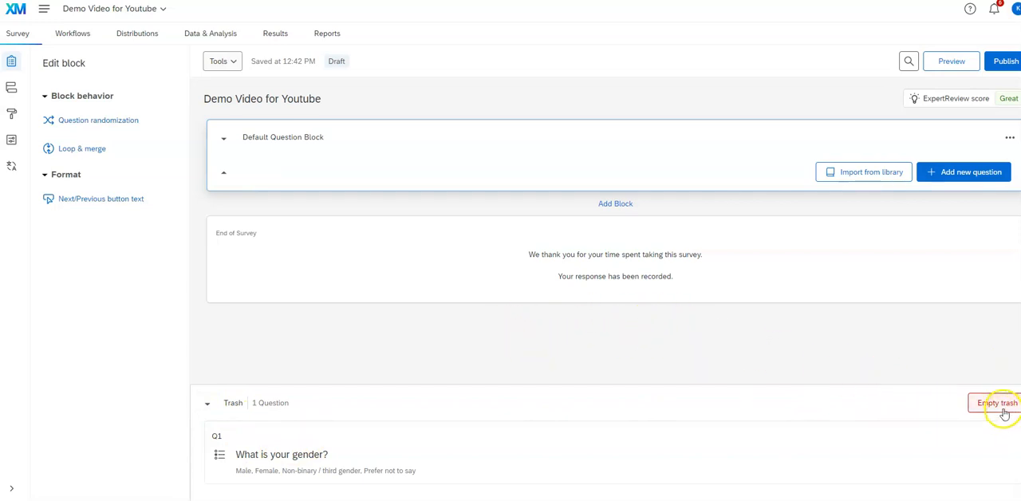
pyautogui.moveTo(375, 347)
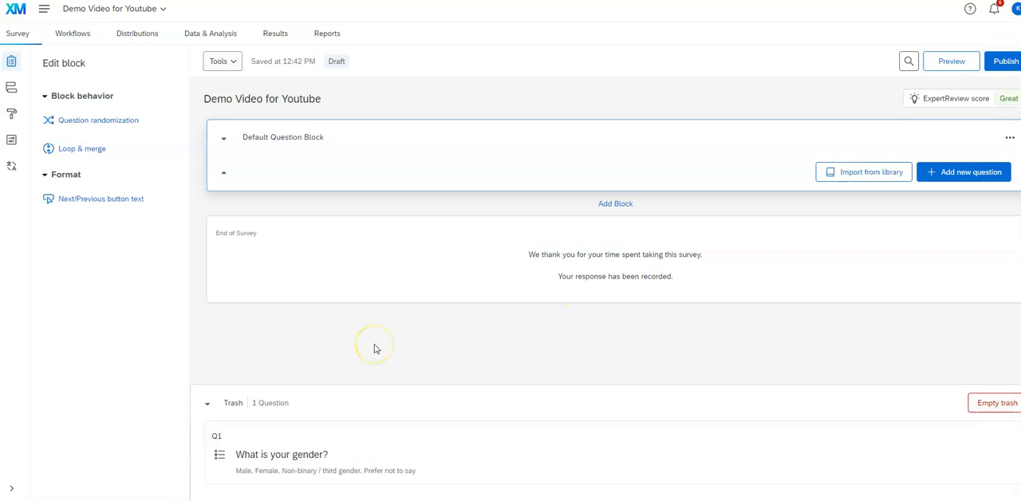
pyautogui.moveTo(901, 374)
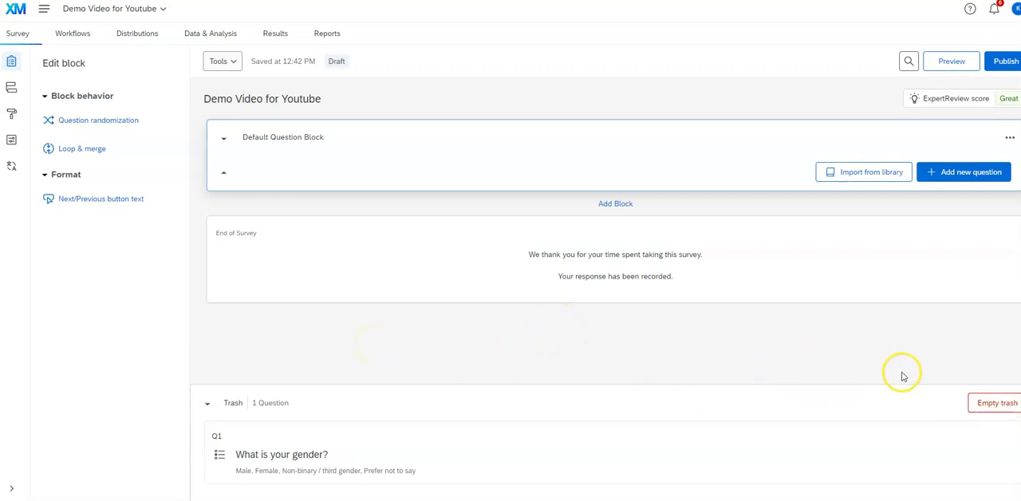
pyautogui.moveTo(491, 397)
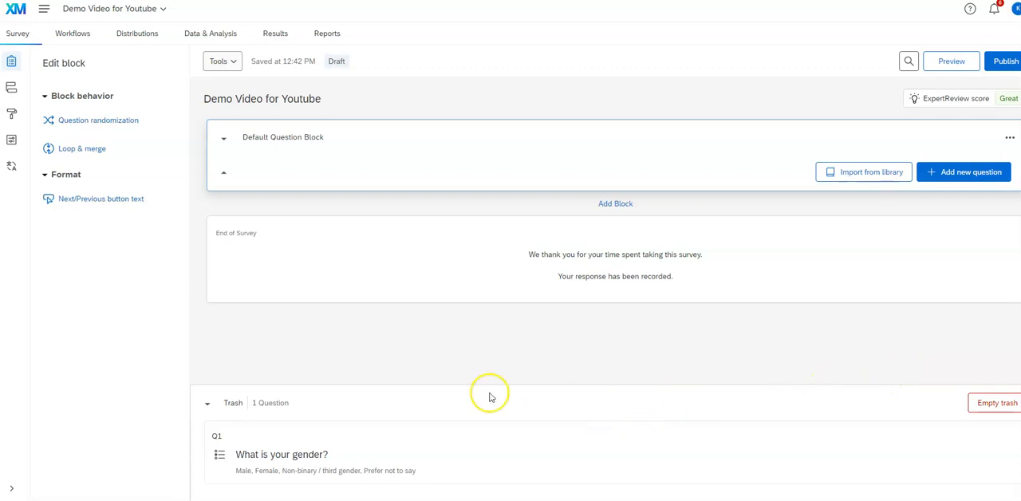
pyautogui.moveTo(449, 375)
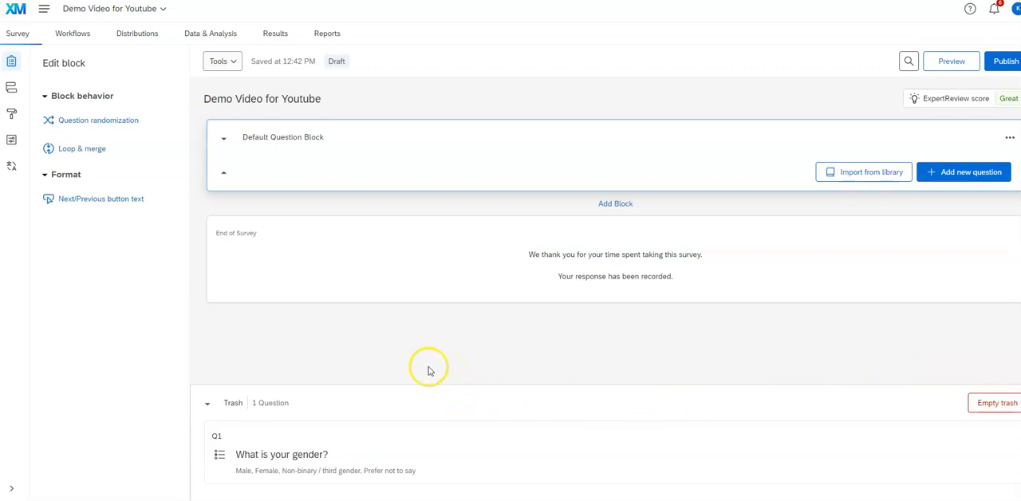
pyautogui.moveTo(318, 373)
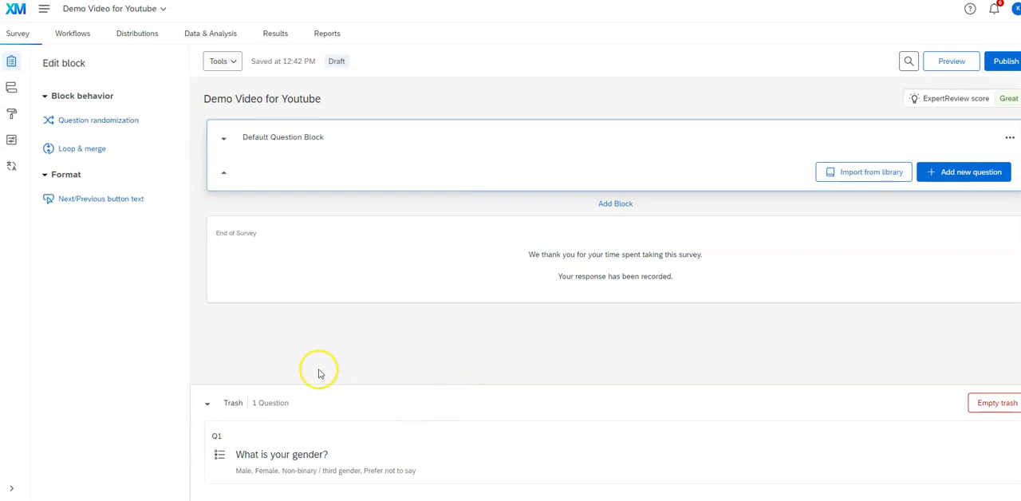